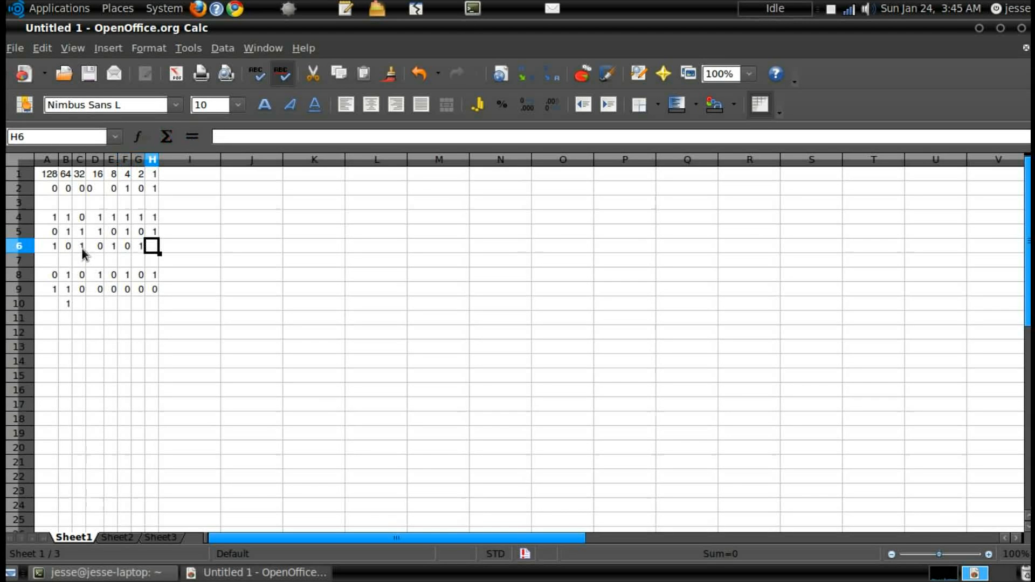
Step: Enter 0 in cell H6, then bring up the Delete Contents options for the selected bit table
text(0)
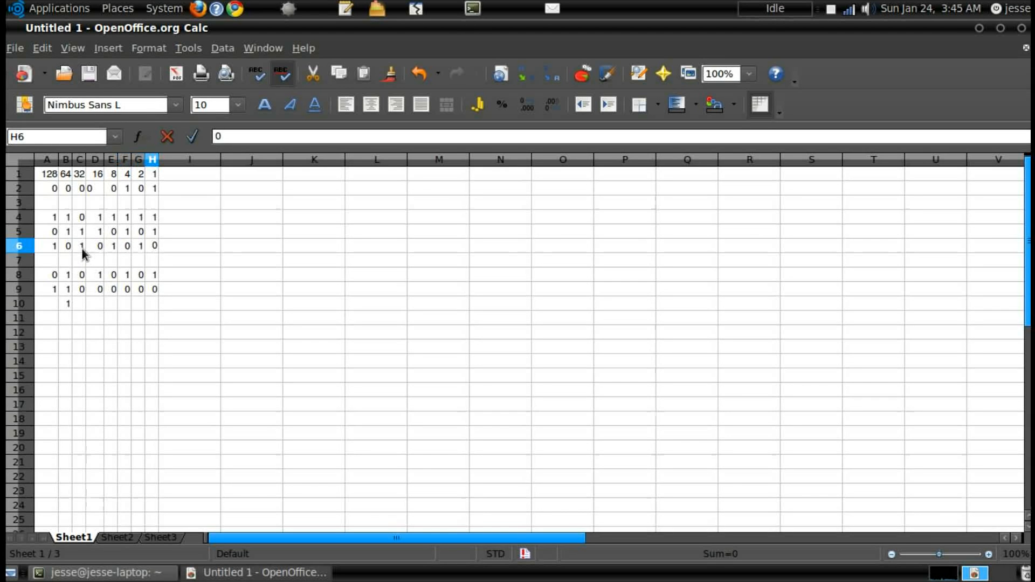
click(190, 246)
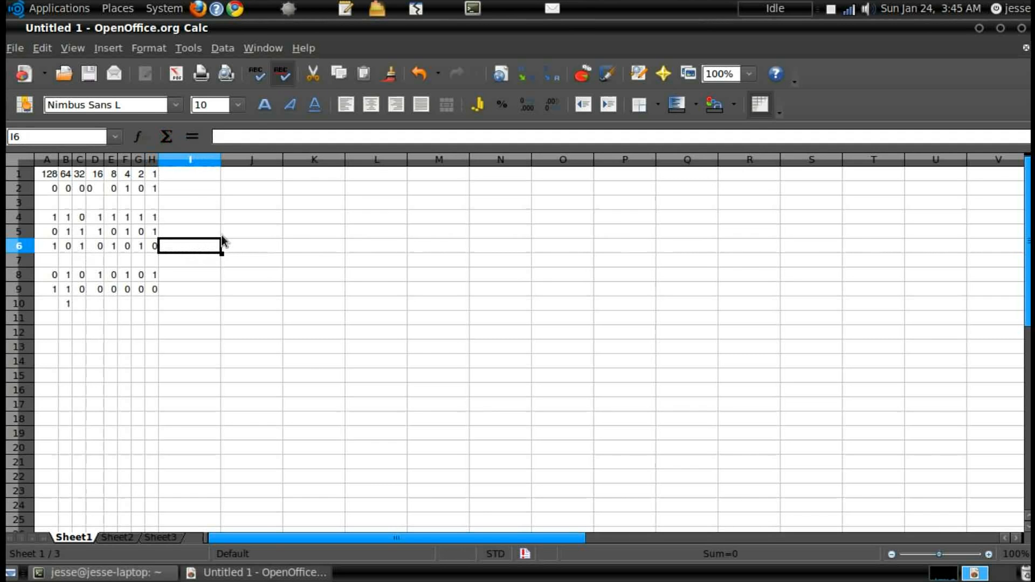
mouse_move(507, 247)
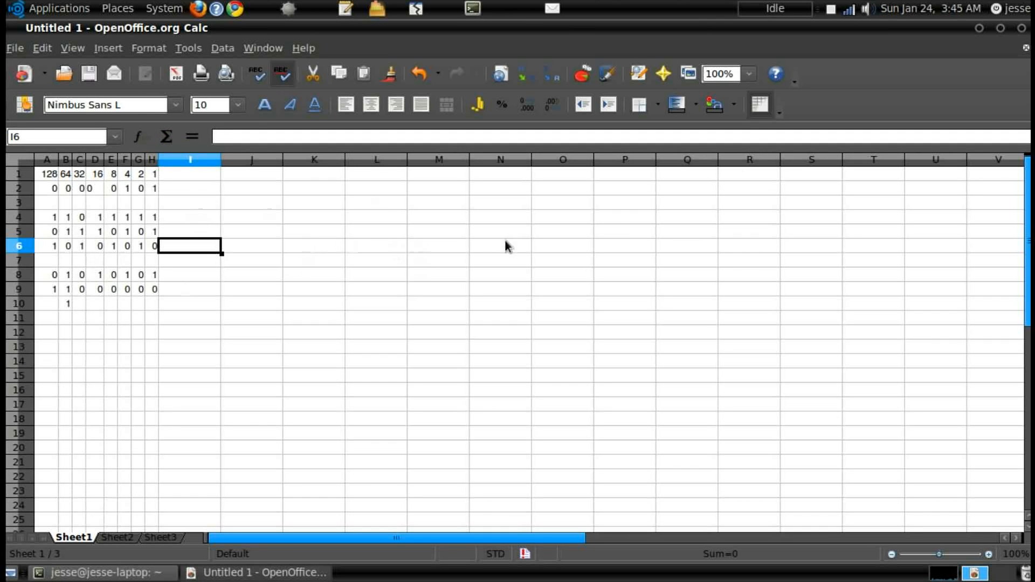
mouse_move(765, 79)
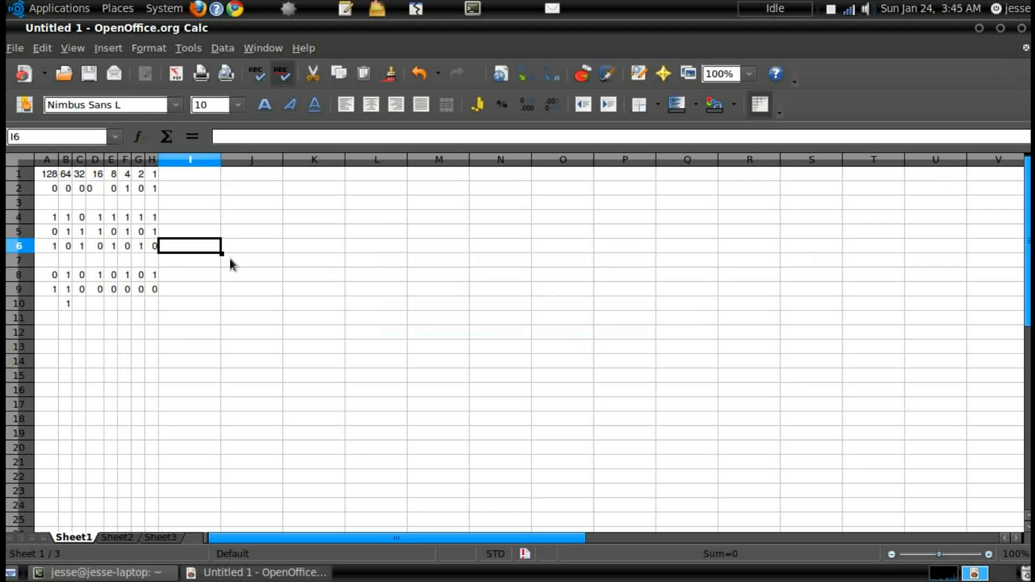
mouse_move(37, 221)
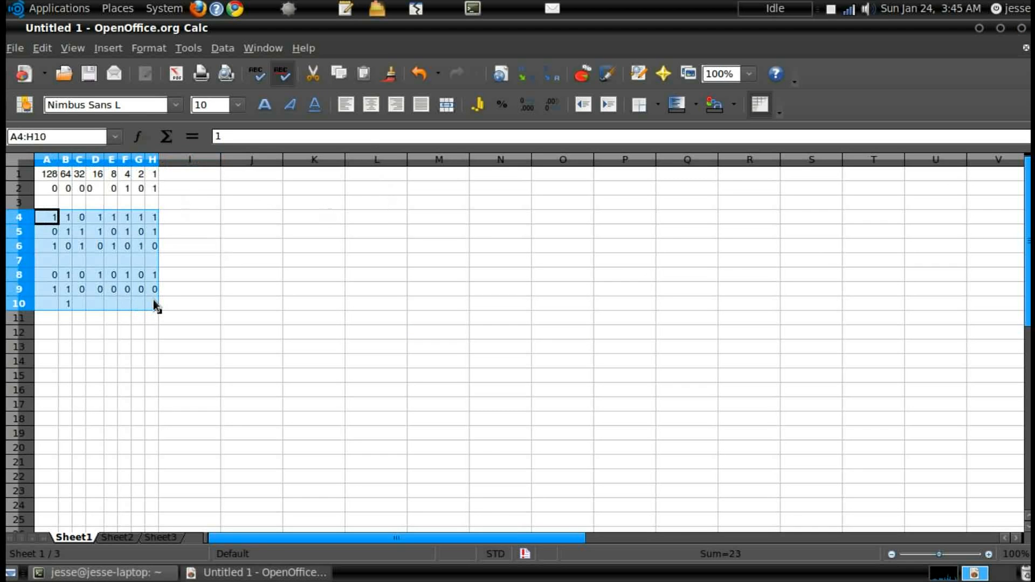
key(Delete)
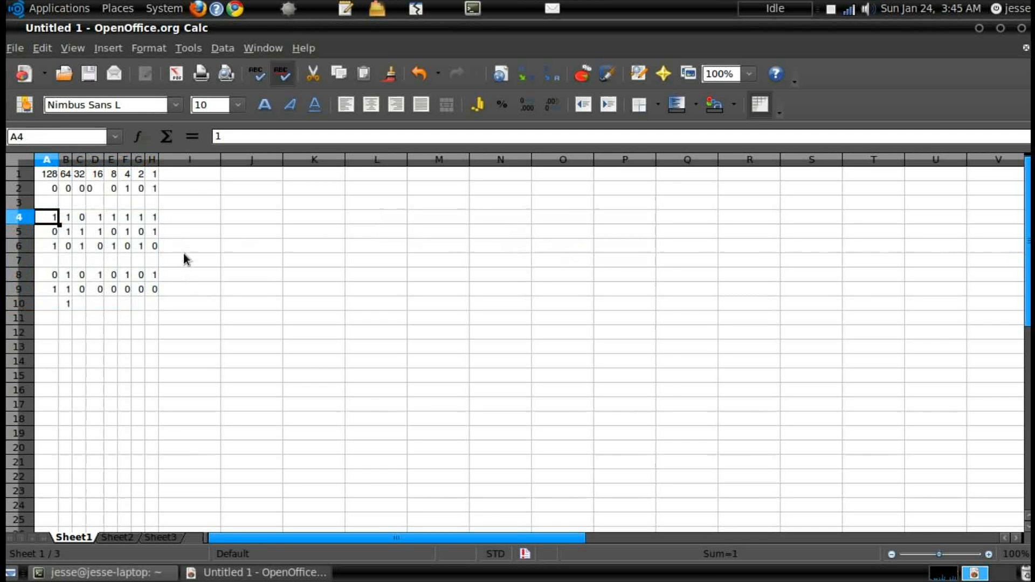
key(Delete)
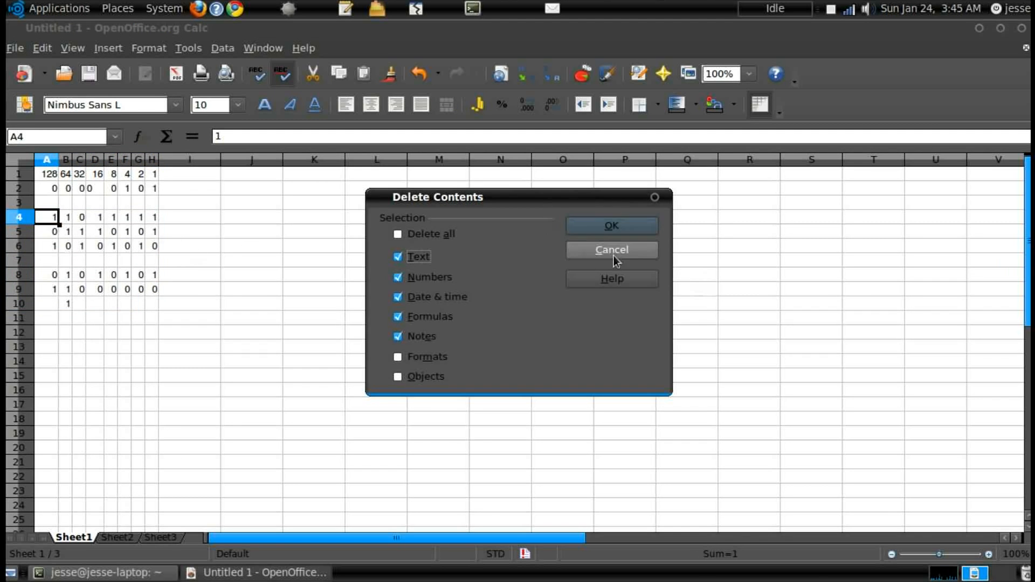
Step: Cancel the deletion, close the extra empty terminal and arrange the Python terminal beside Calc
click(611, 249)
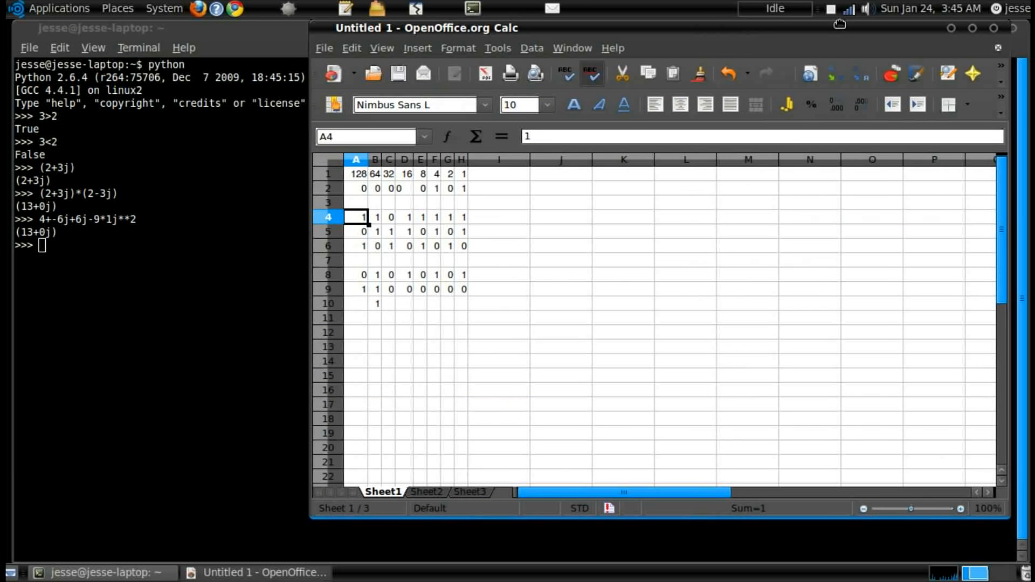
mouse_move(473, 10)
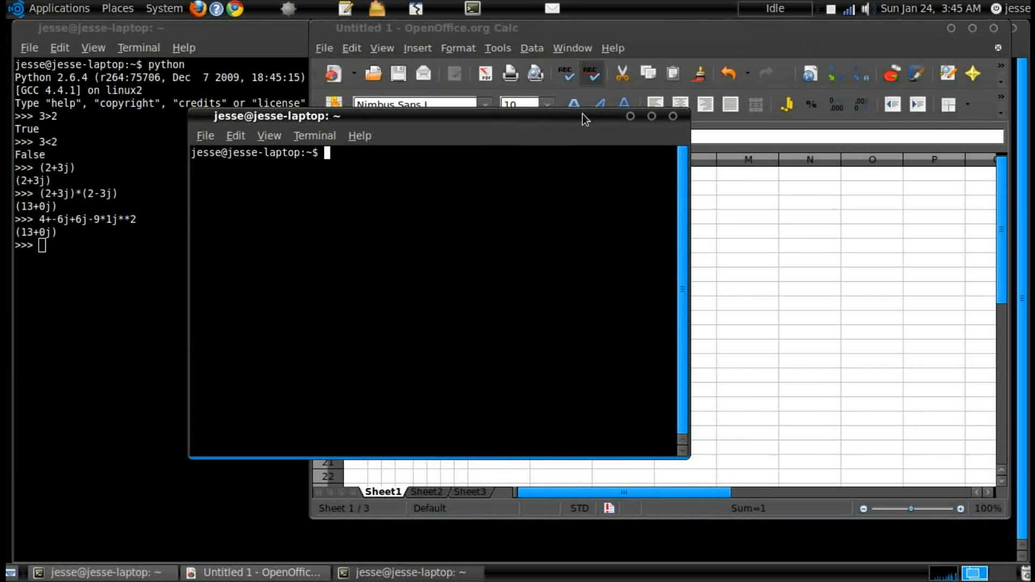
click(673, 117)
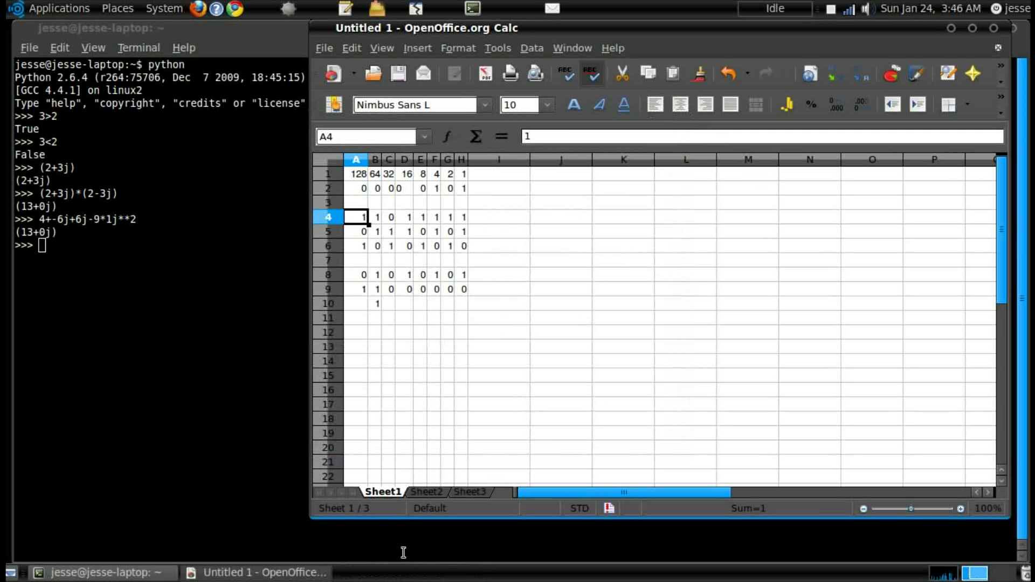
mouse_move(357, 200)
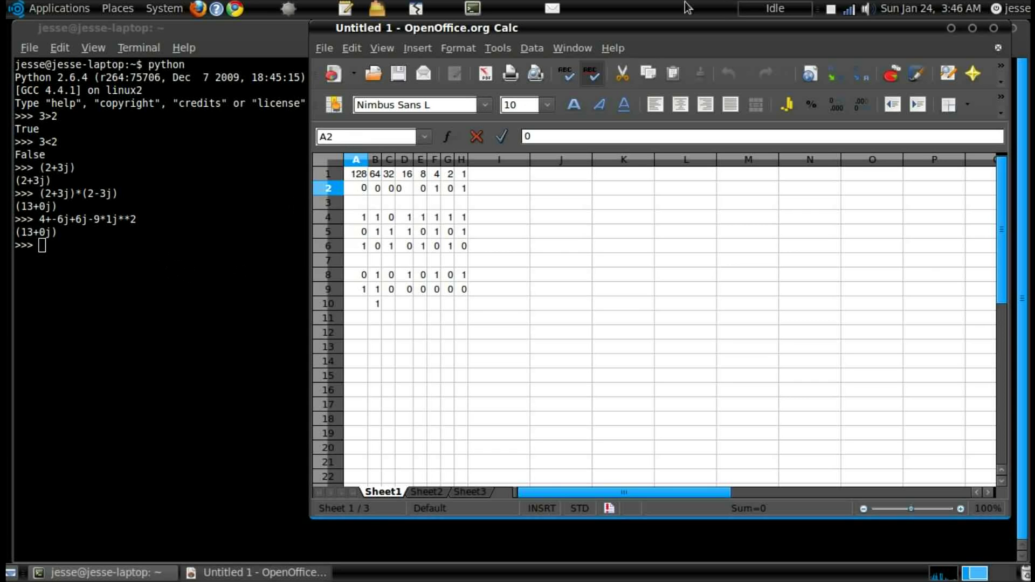
right_click(436, 28)
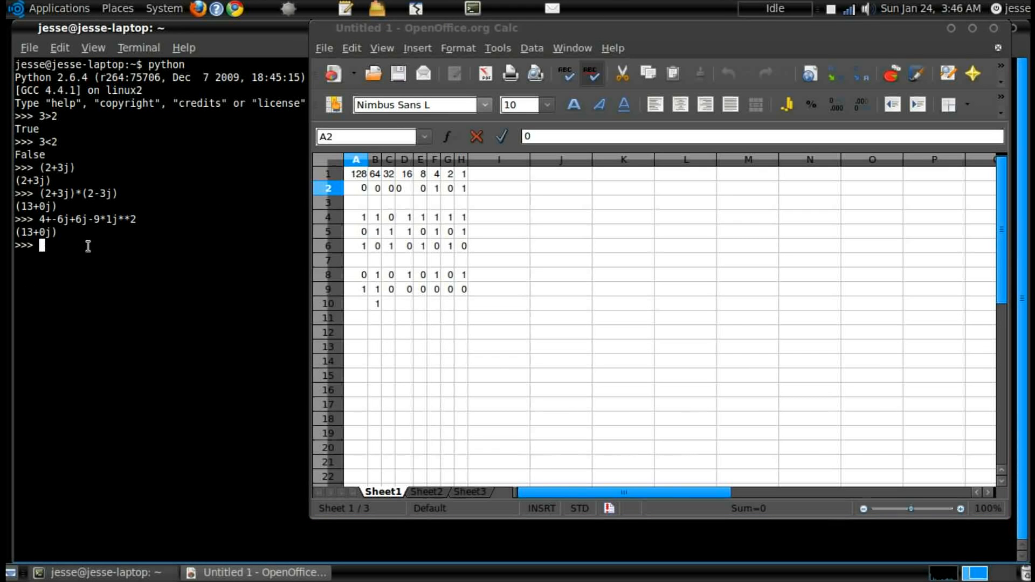
Step: Assign x=1 in the Python shell and start typing the left-shift x<<2
text(1)
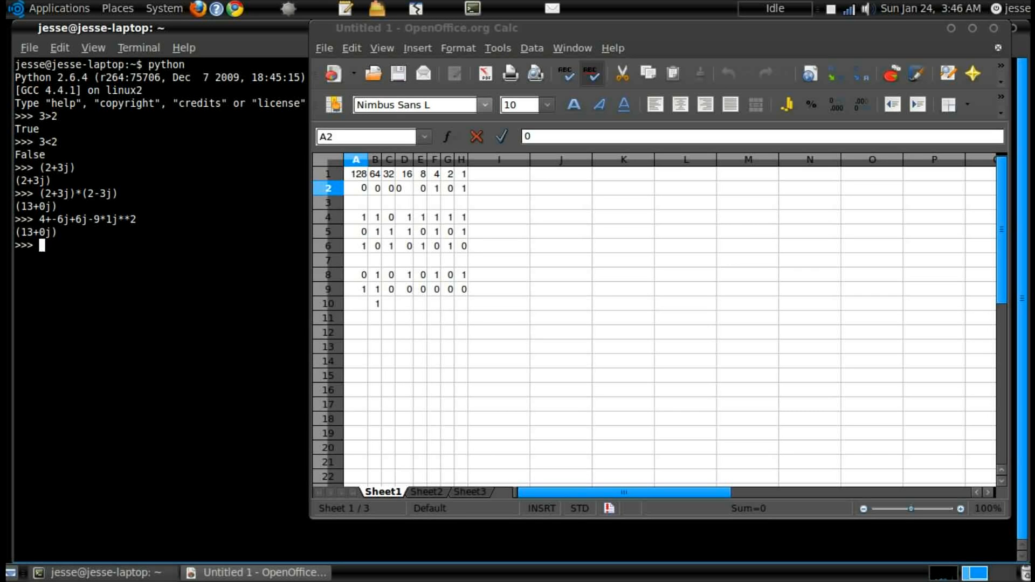
text(x=1)
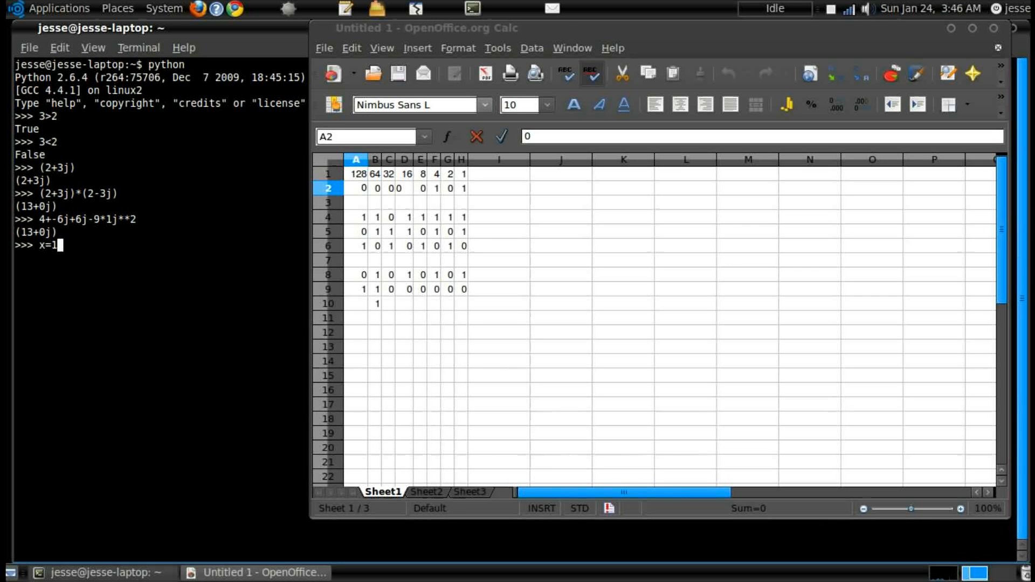
key(Return)
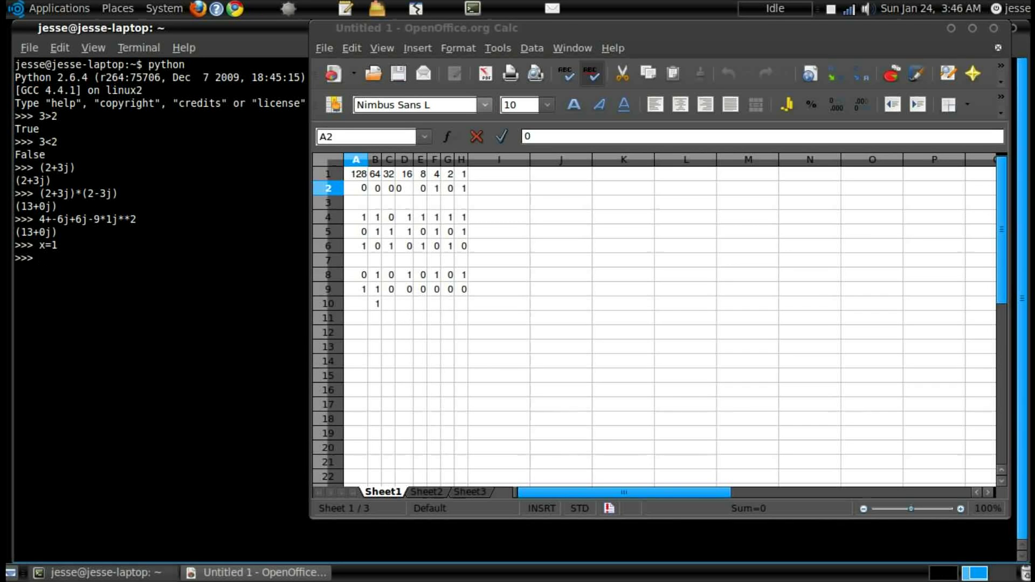
text(x=1)
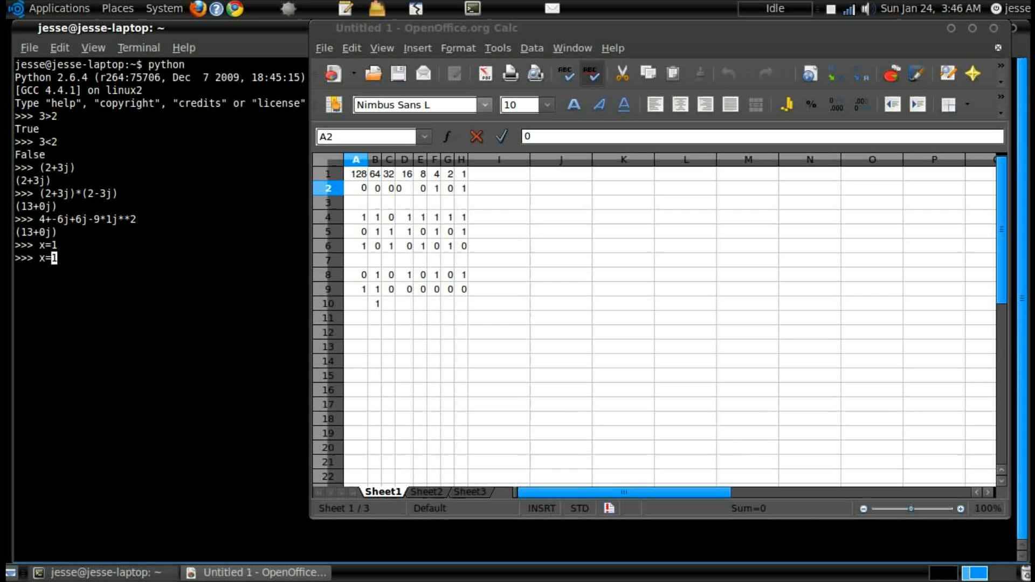
text(<<2)
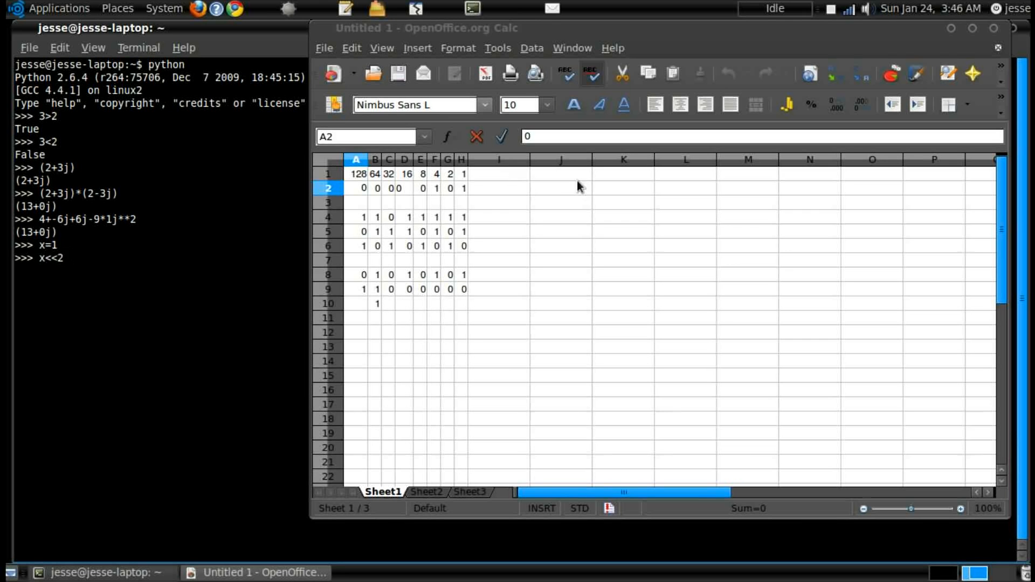
Step: Set cell F2 to 0 so row 2 of the bit table reads 00000001
click(433, 188)
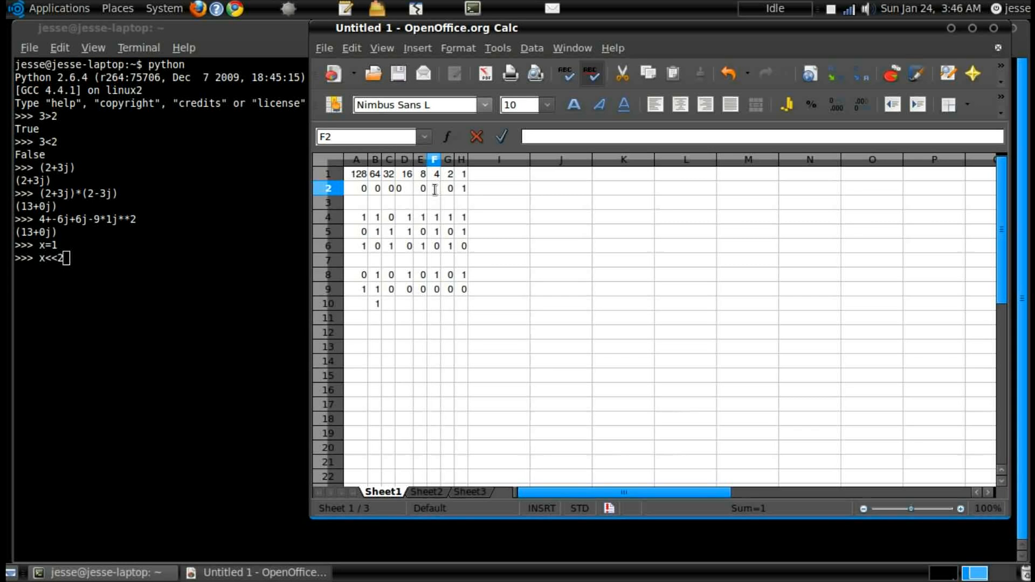
click(499, 174)
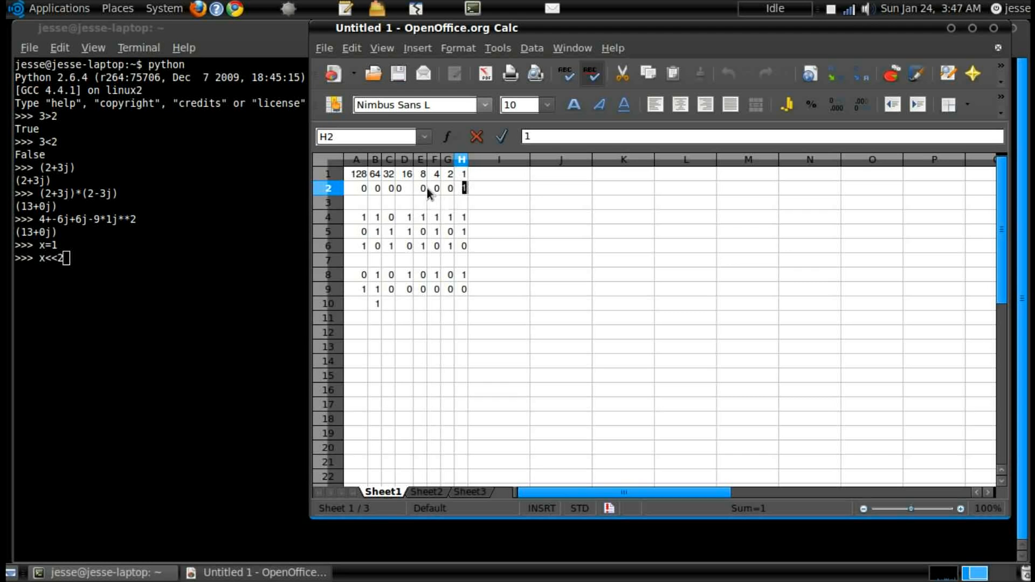
click(433, 188)
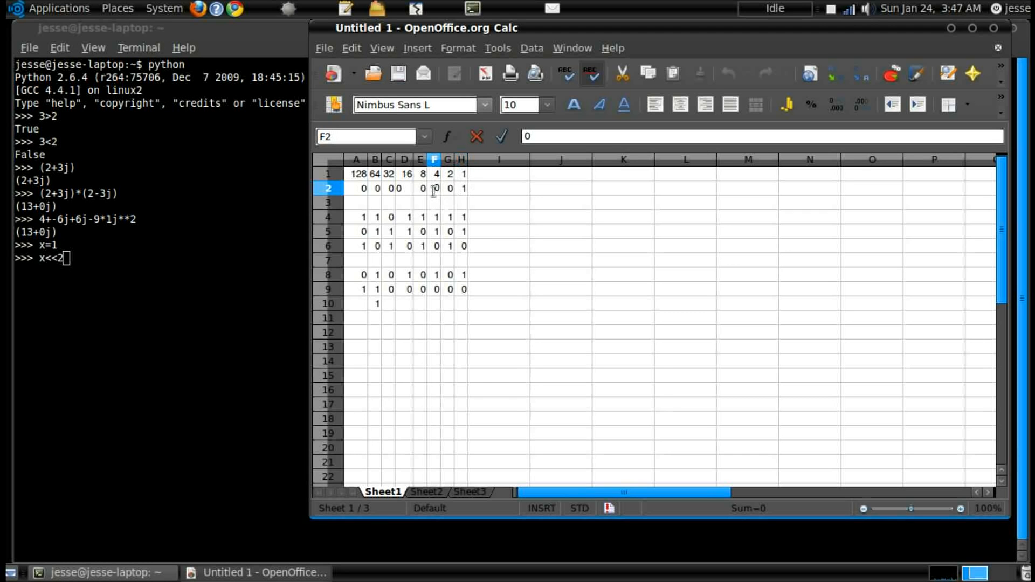
click(101, 262)
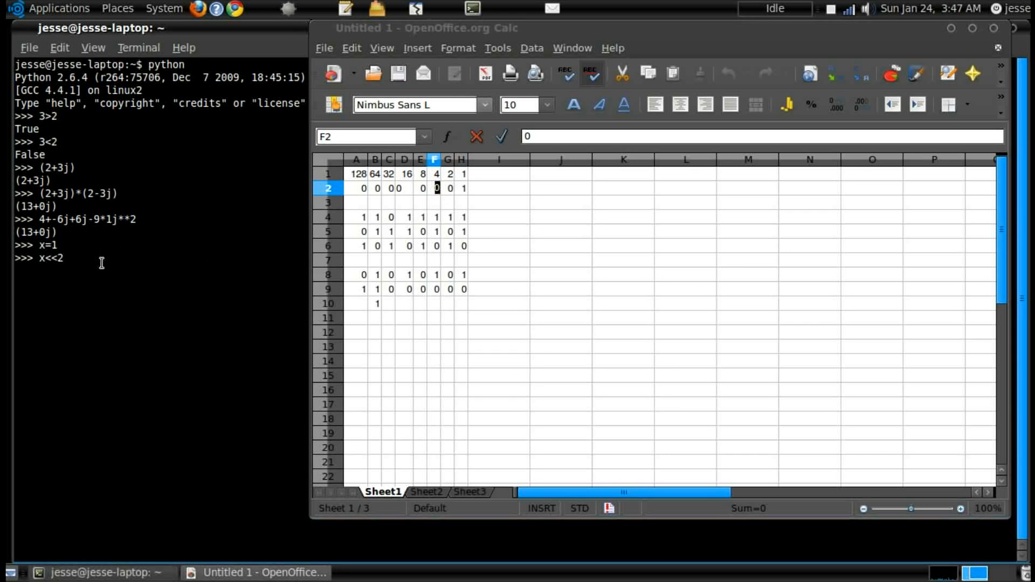
Step: Evaluate x<<2 = 4, x<<3 = 8 and x>>3 = 0, then return to the bit table
key(Return)
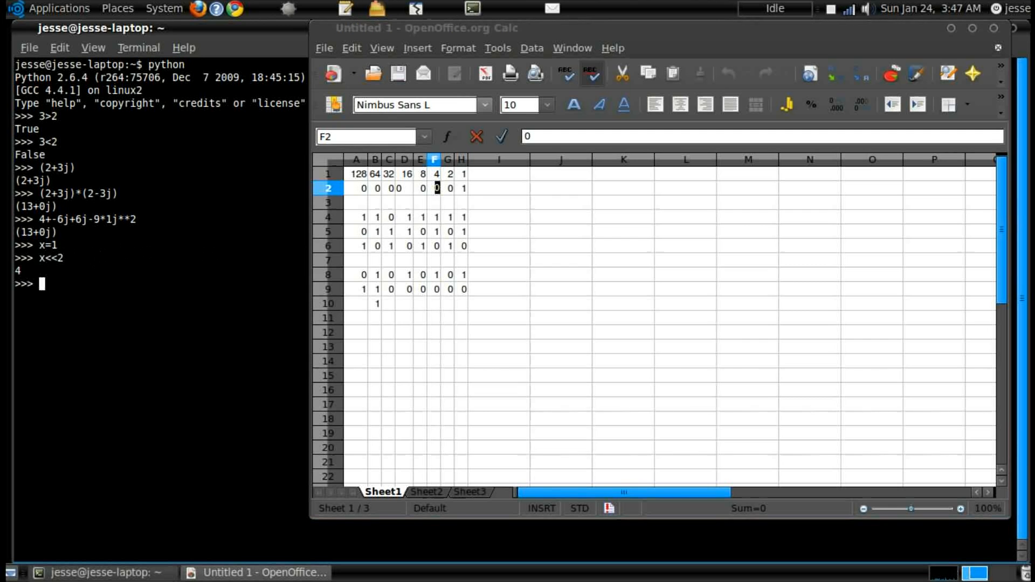
text(x<<)
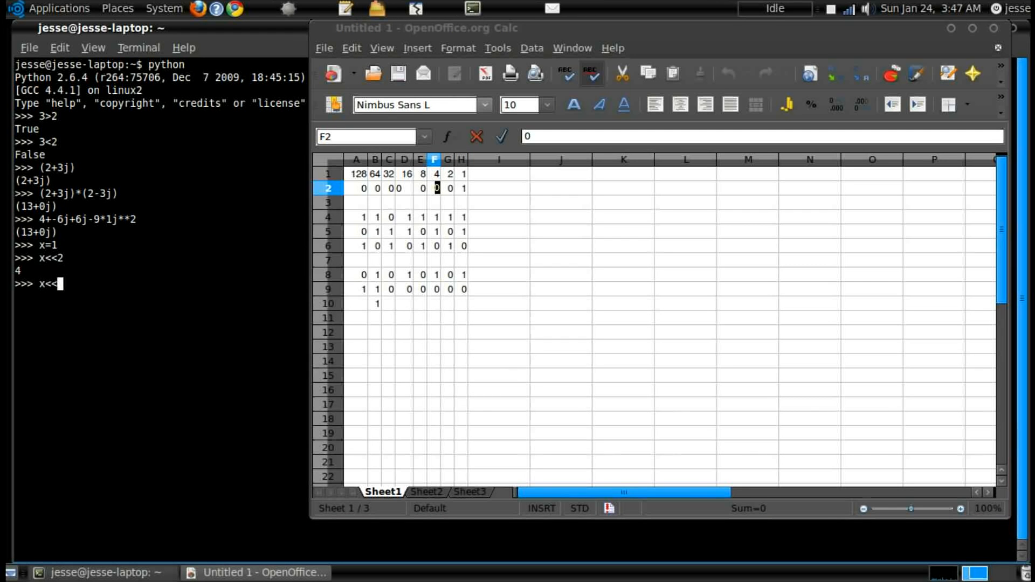
key(Return)
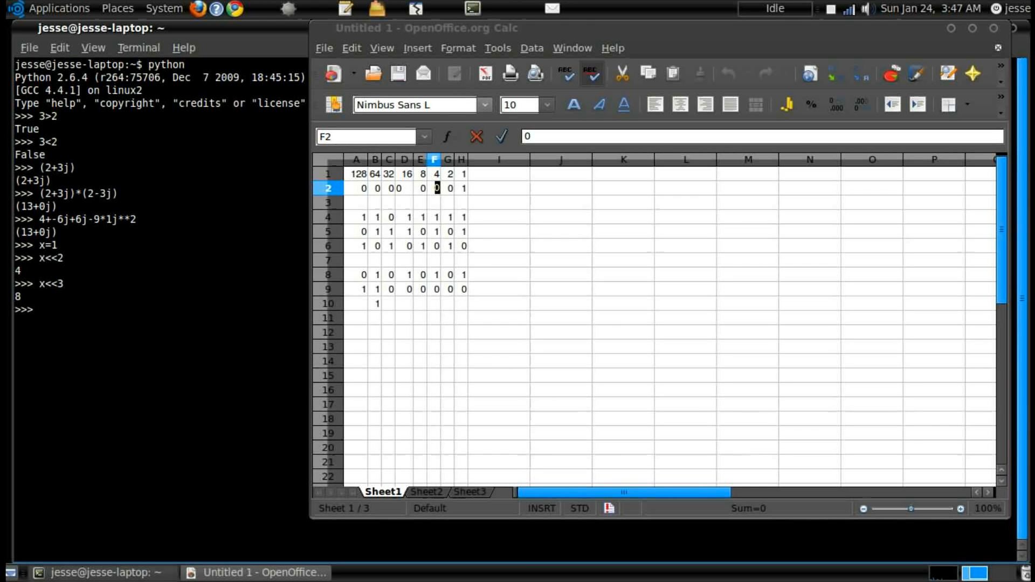
text(x<)
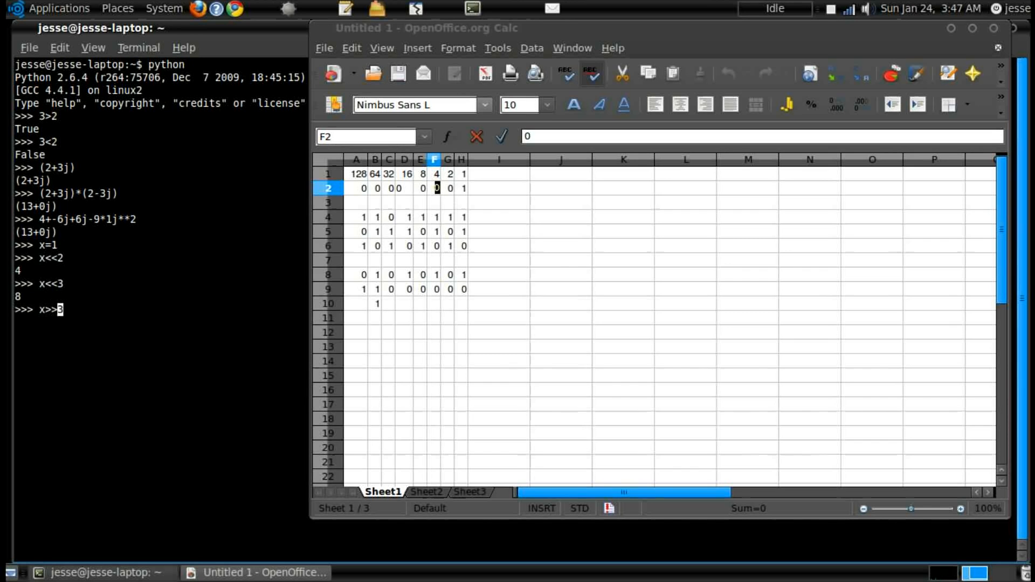
key(Return)
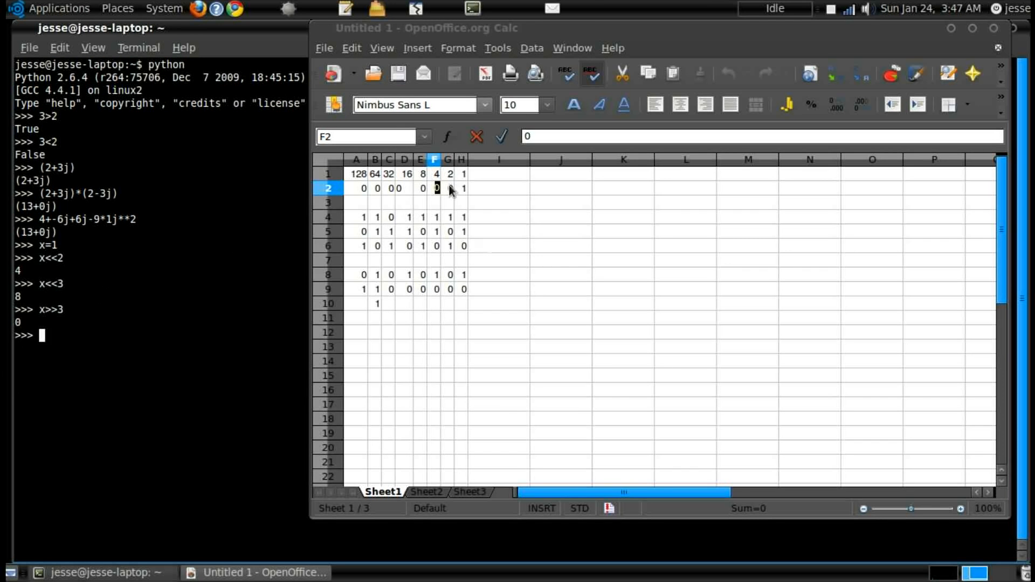
click(460, 189)
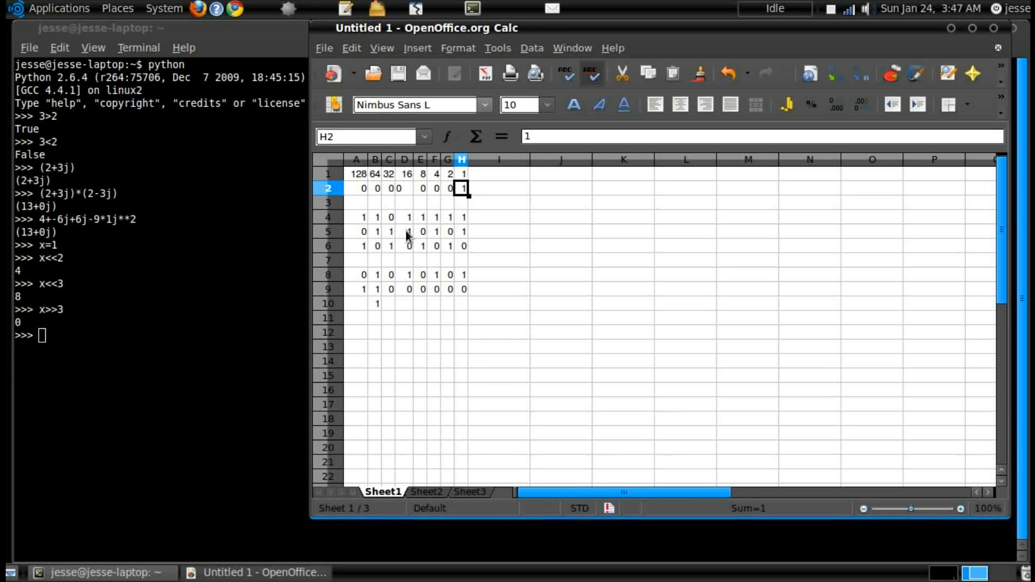
mouse_move(148, 342)
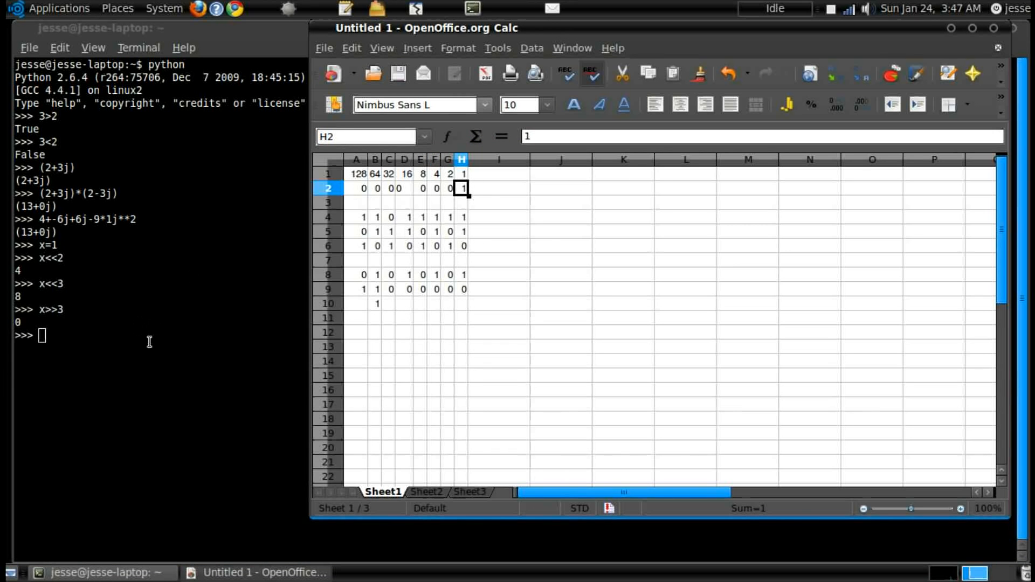
Step: Assign x=128 and evaluate x<<1, getting 256
text(x)
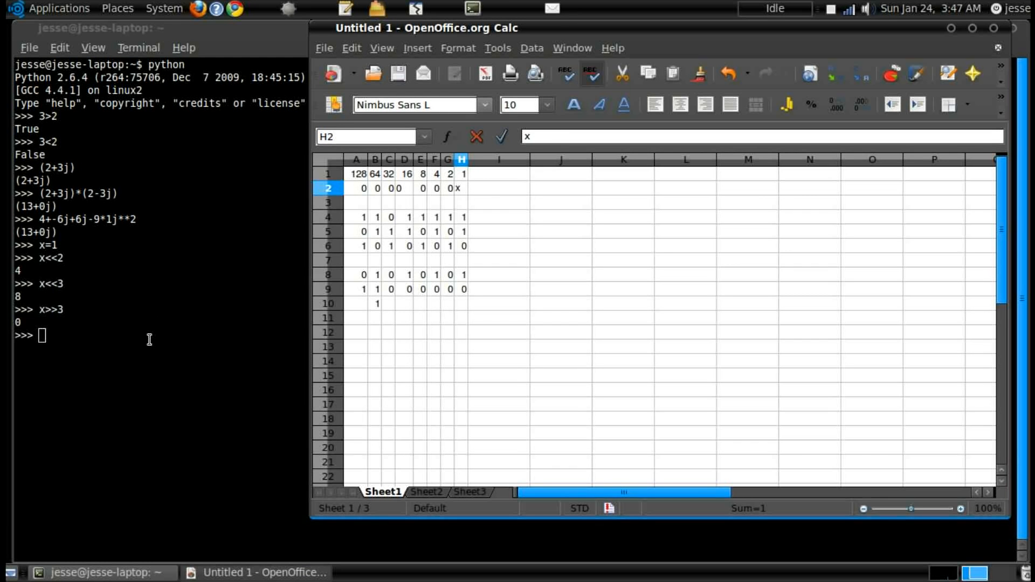
text(=128)
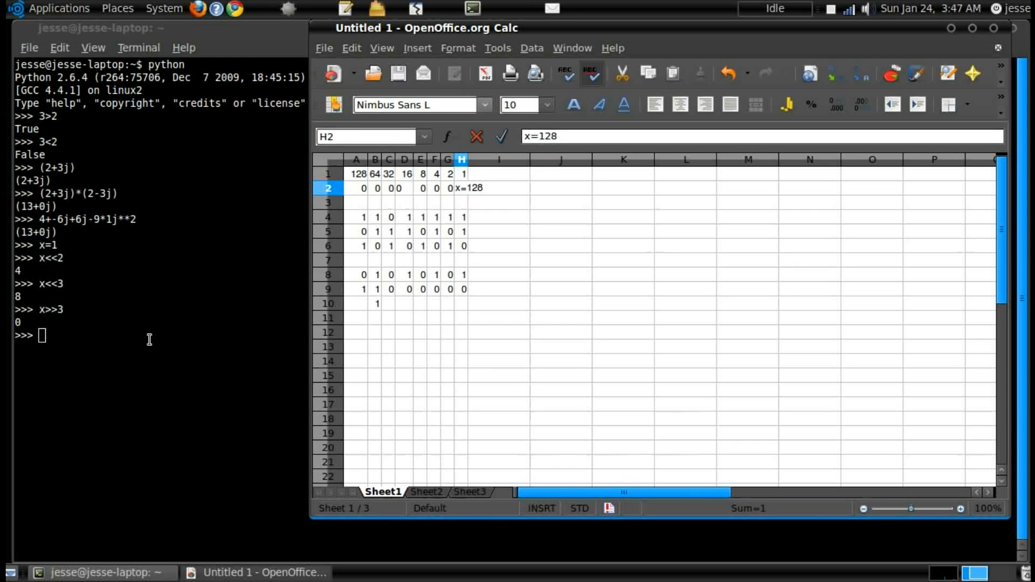
text(x=)
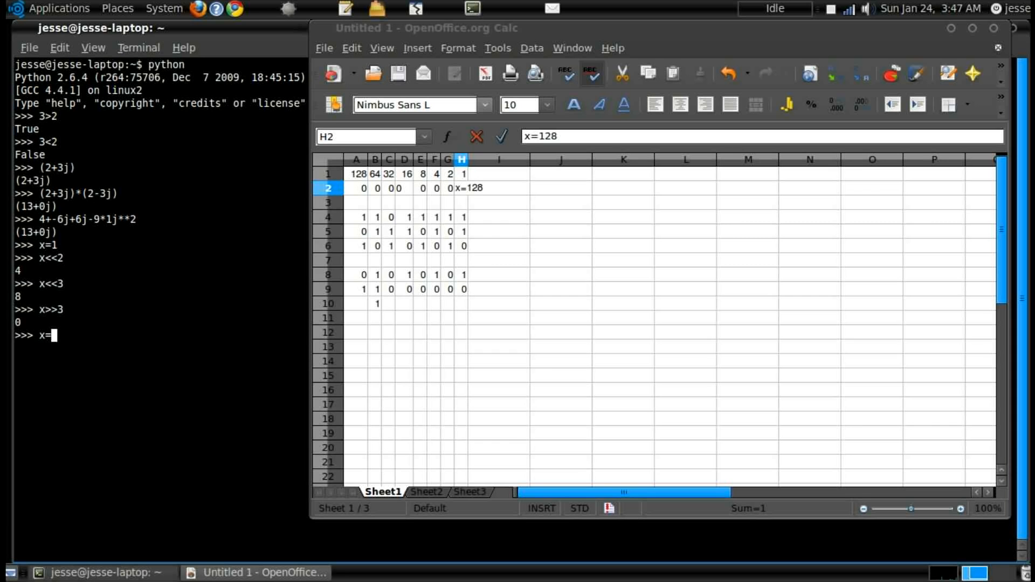
key(Return)
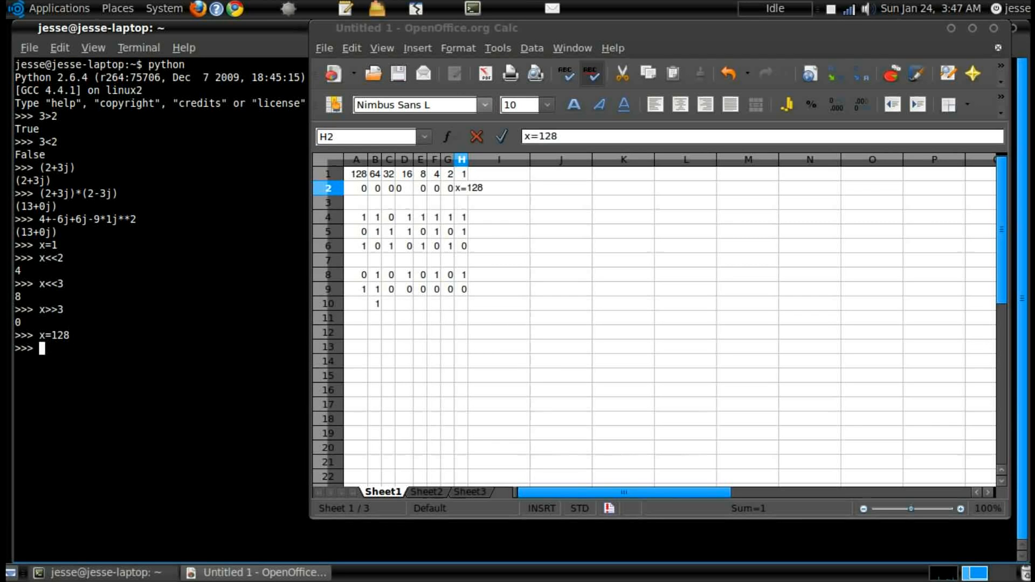
text(x<<)
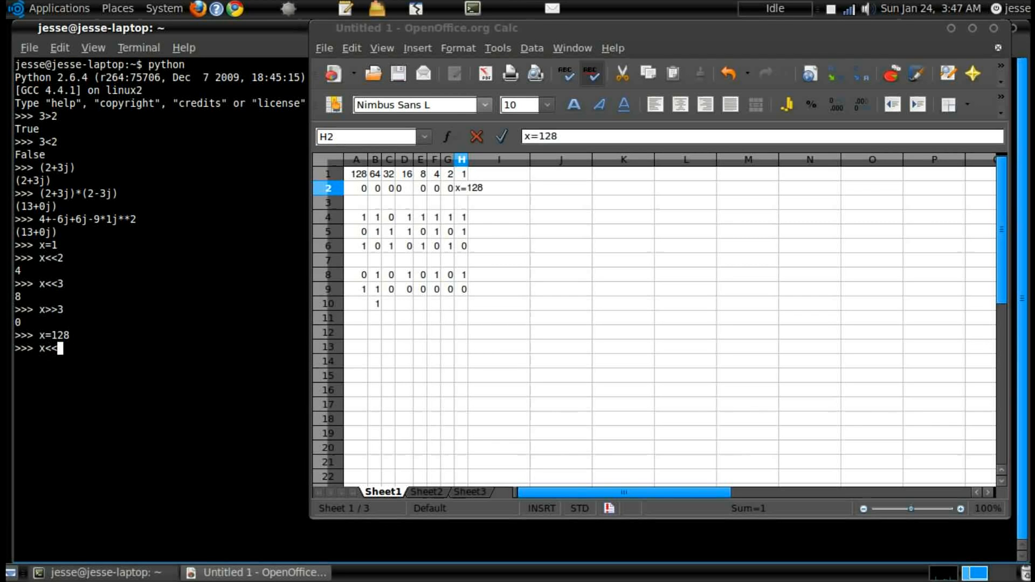
text(1)
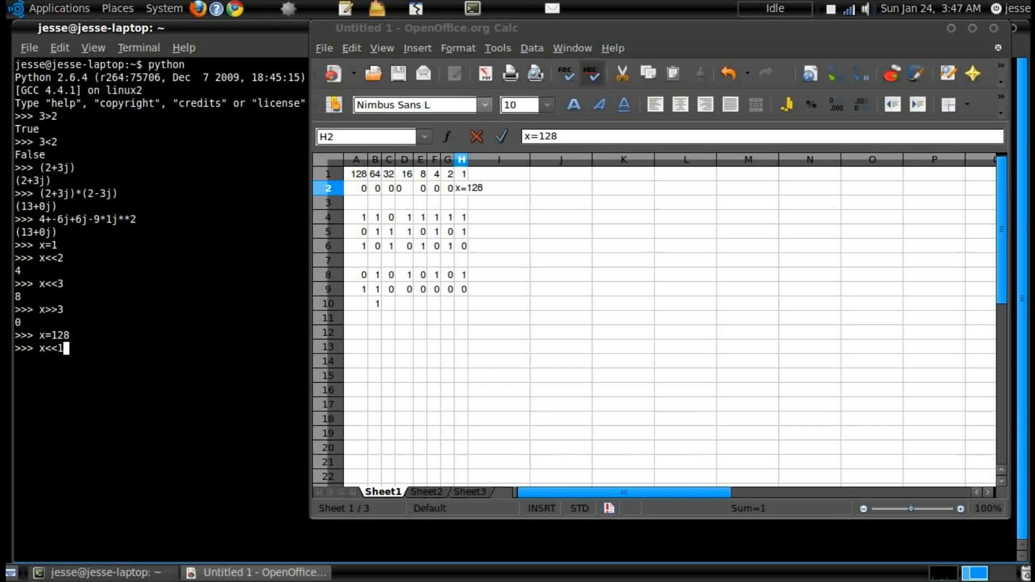
key(Return)
text(x<<1)
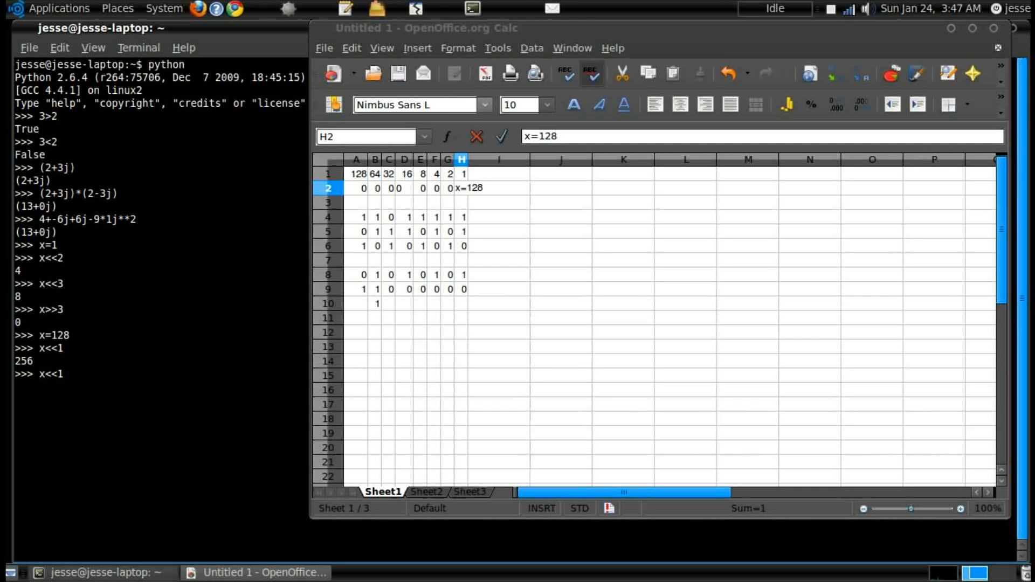
key(Return)
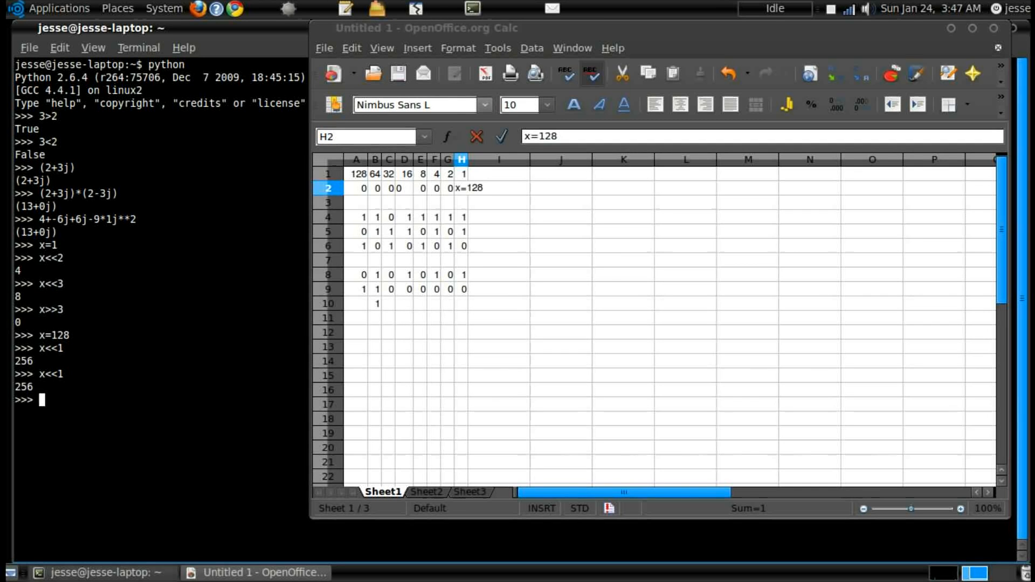
Step: Evaluate x<<2 = 512 and x<<3 = 1024
text(x<<)
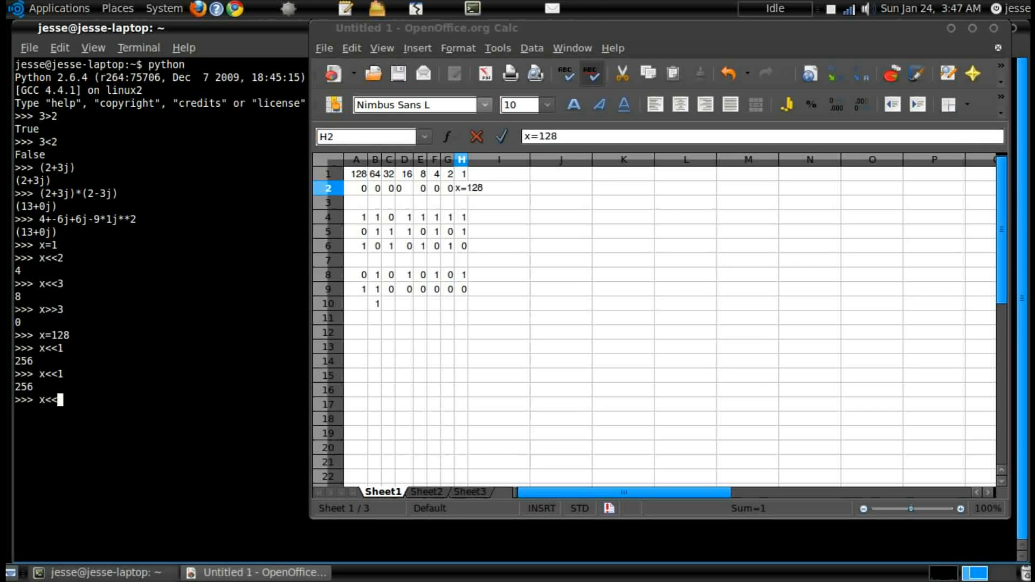
key(Return)
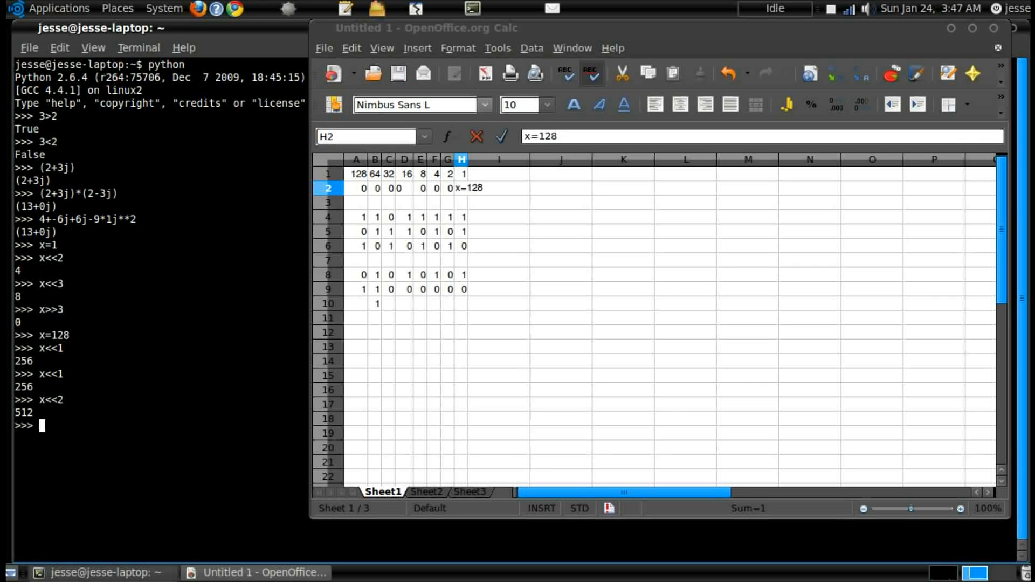
text(x<<)
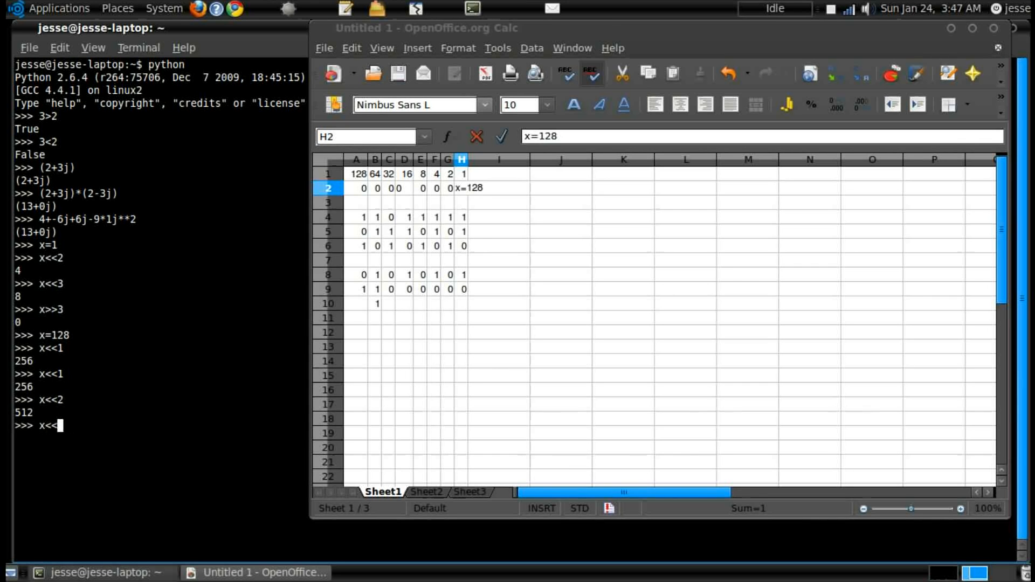
key(Return)
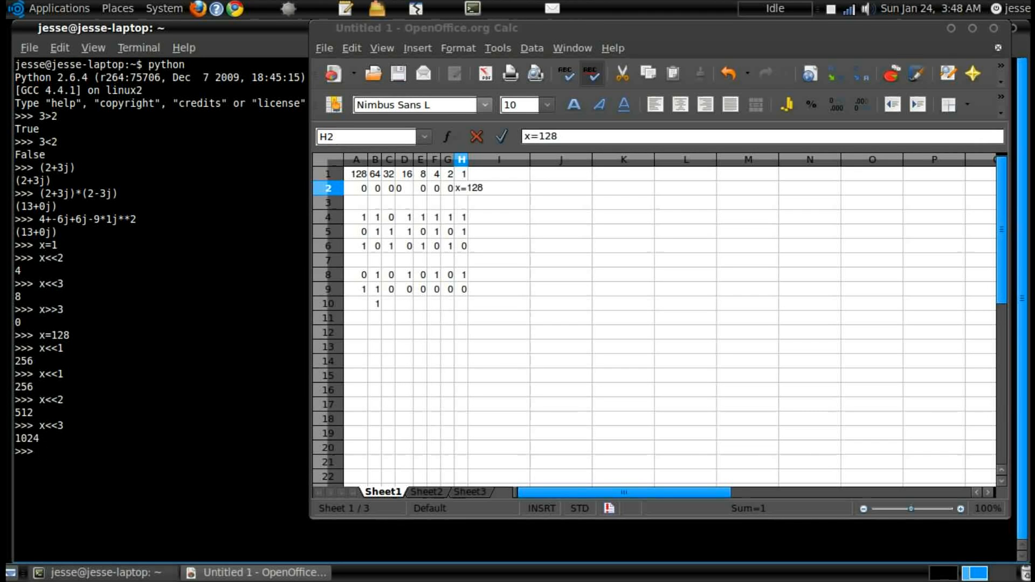
mouse_move(329, 262)
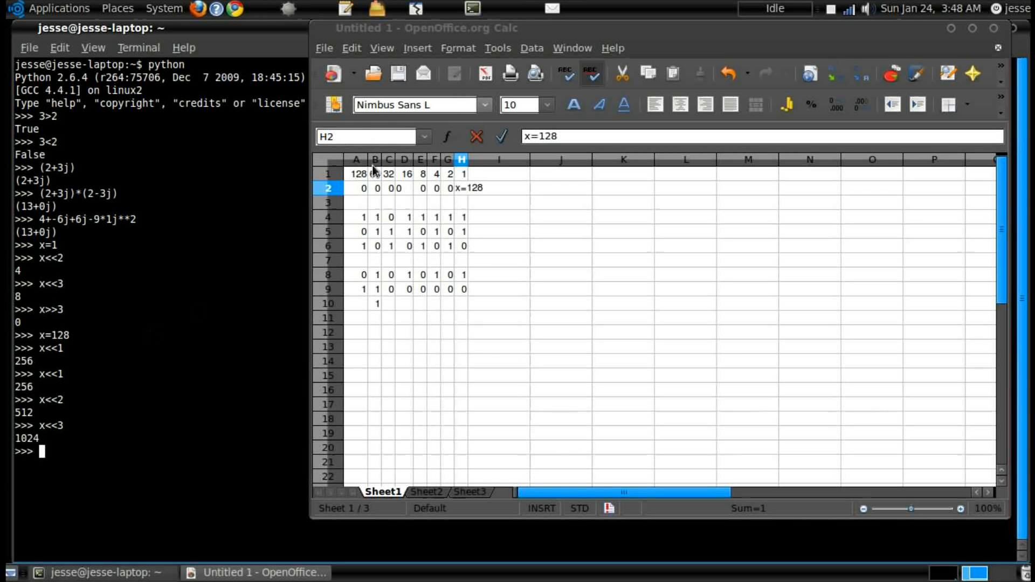
Step: Set cells C2 and B2 of the bit table to 1, marking the 32 and 64 bits
click(388, 187)
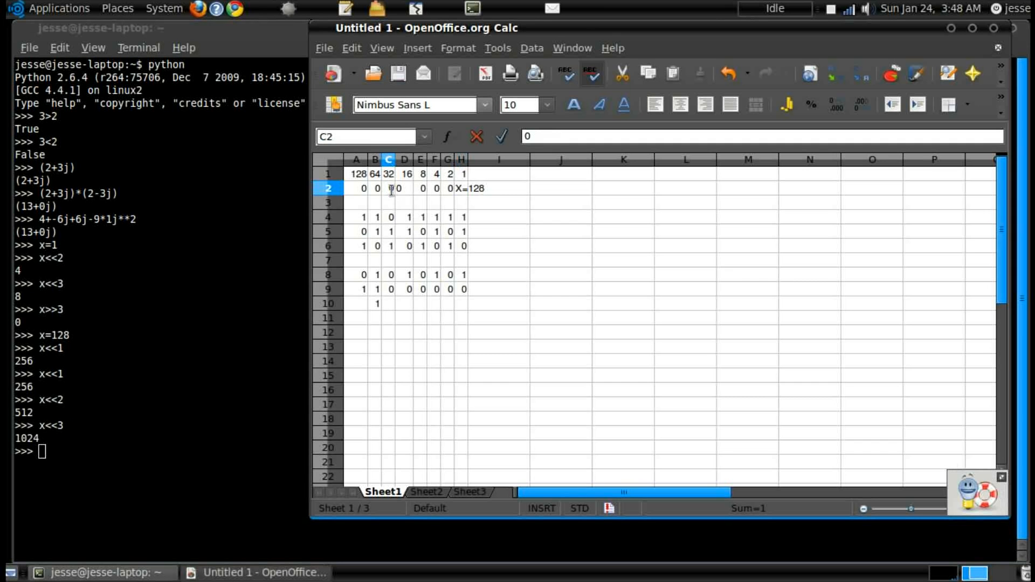
text(1)
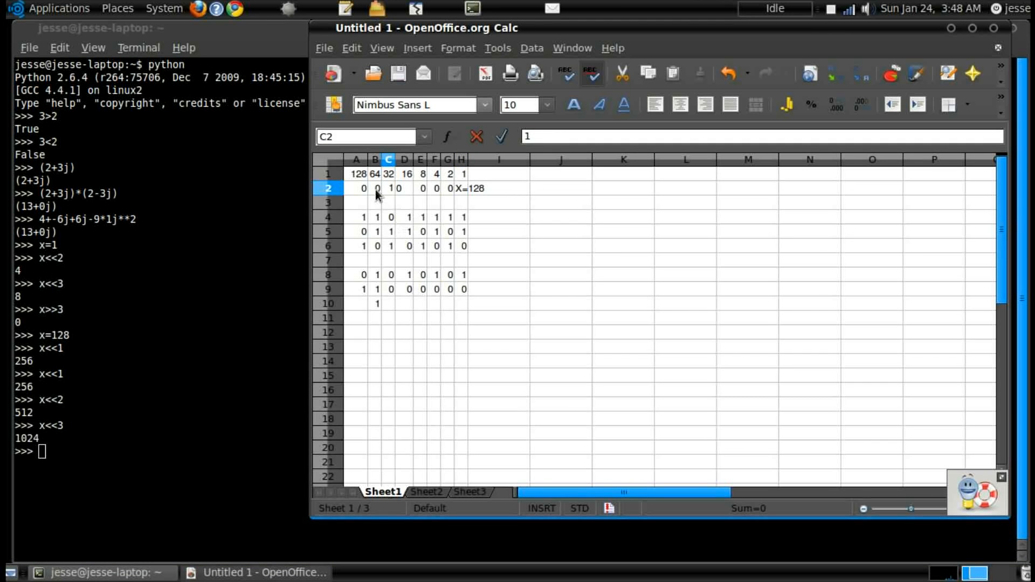
click(376, 187)
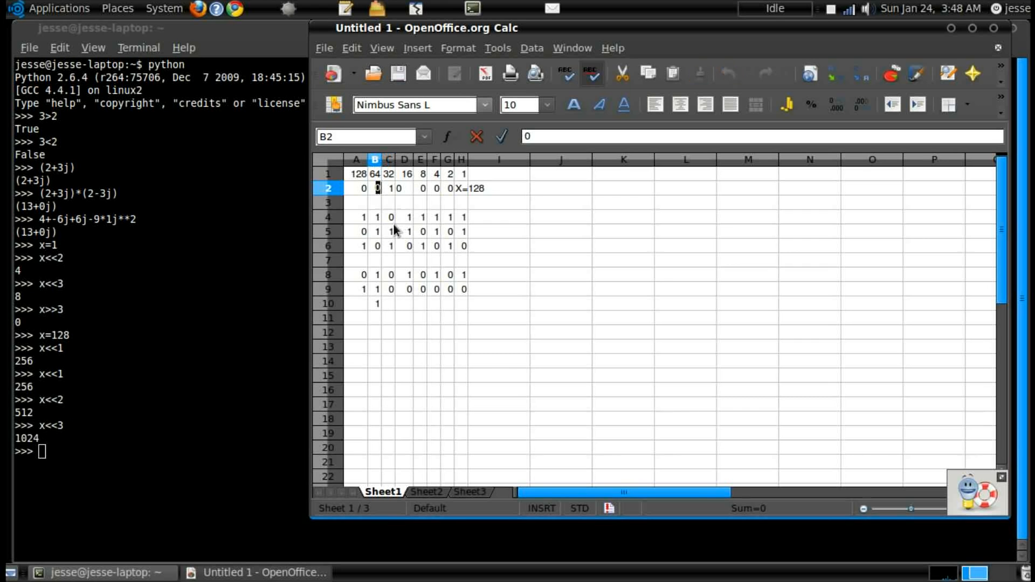
key(Delete)
text(1)
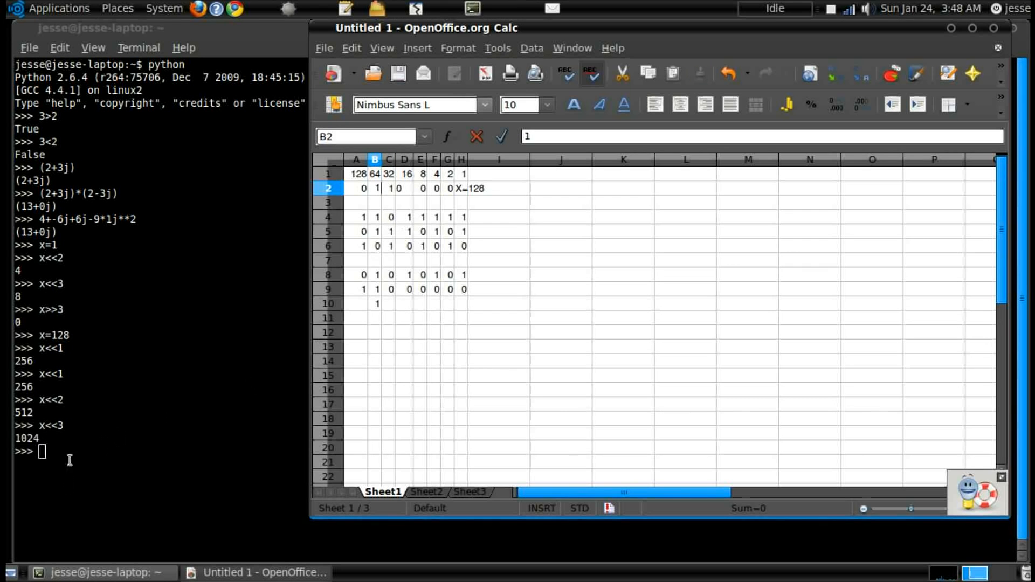
Step: Start building x=96 and y=255-32 at the Python prompt, selecting cell B4 along the way
text(32+64)
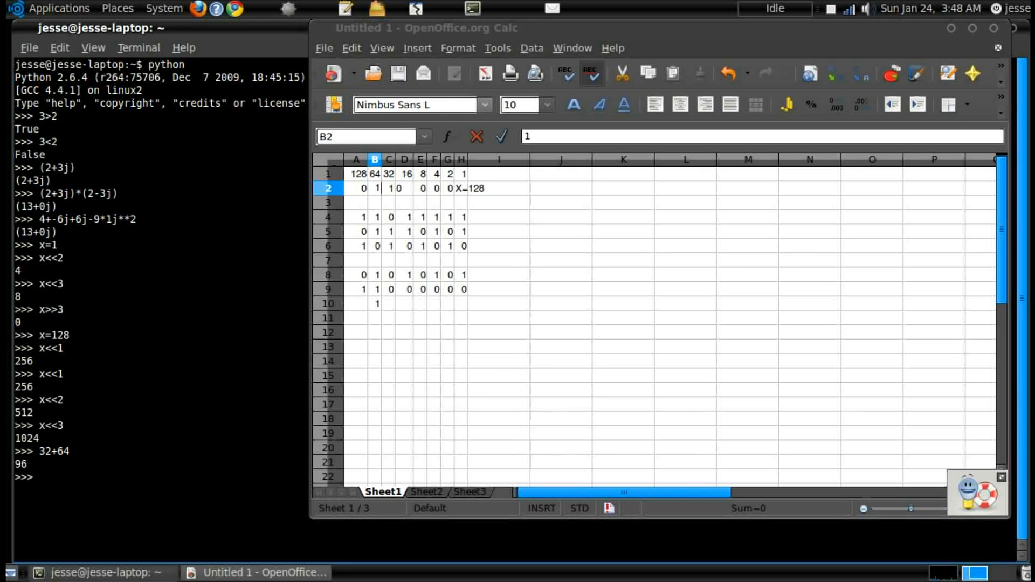
text(x)
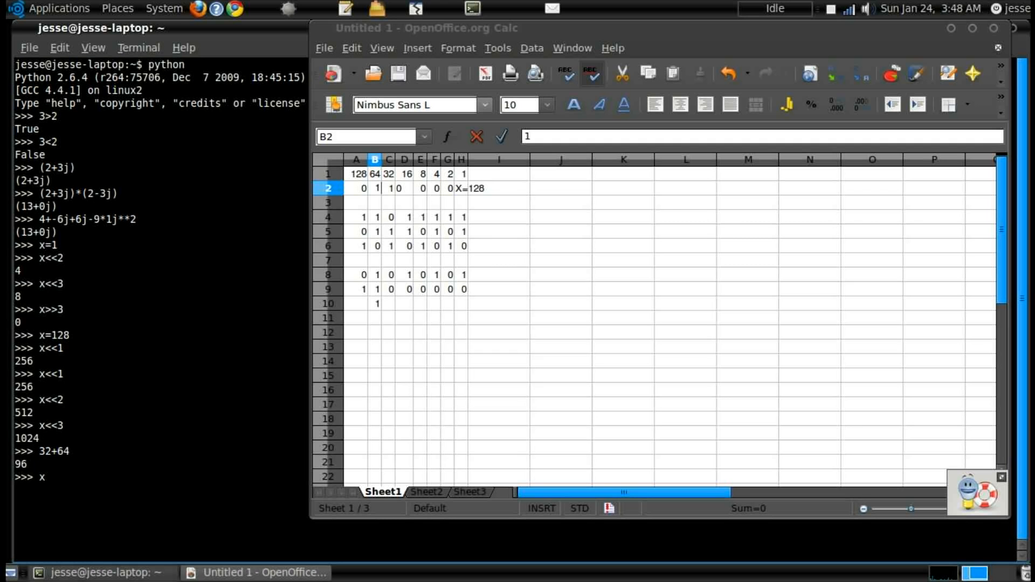
text(=96)
text(y)
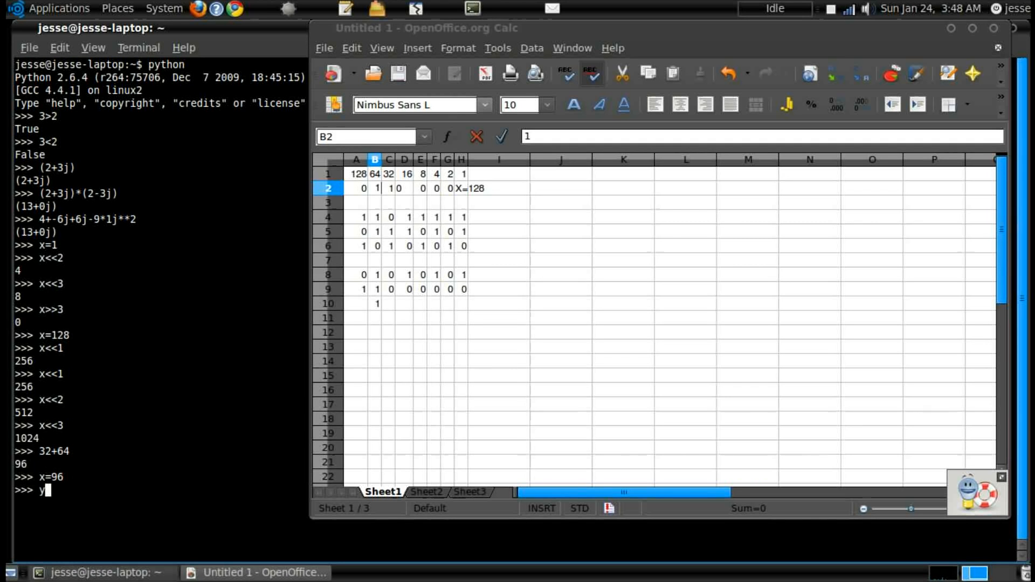
text(=)
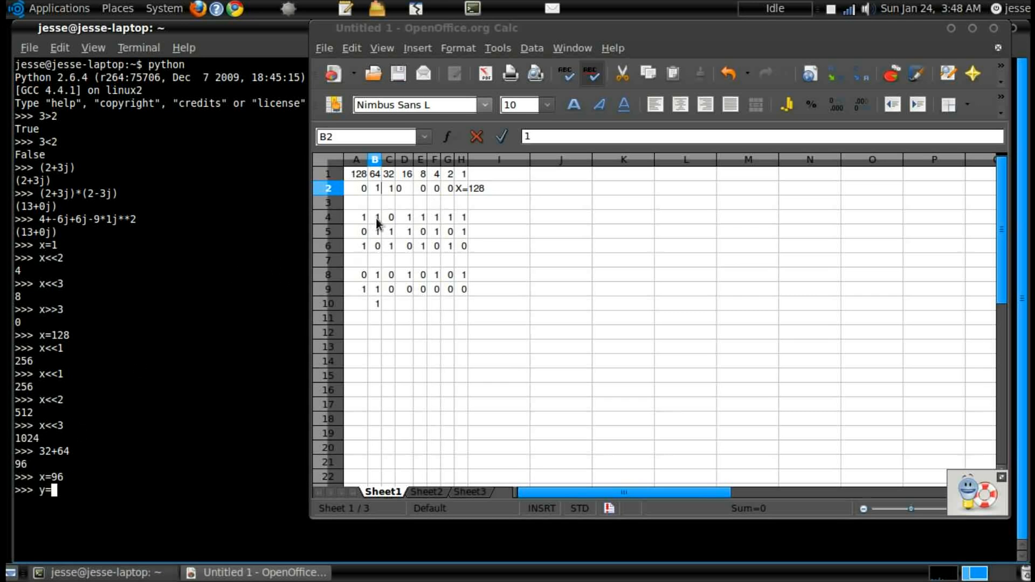
click(375, 216)
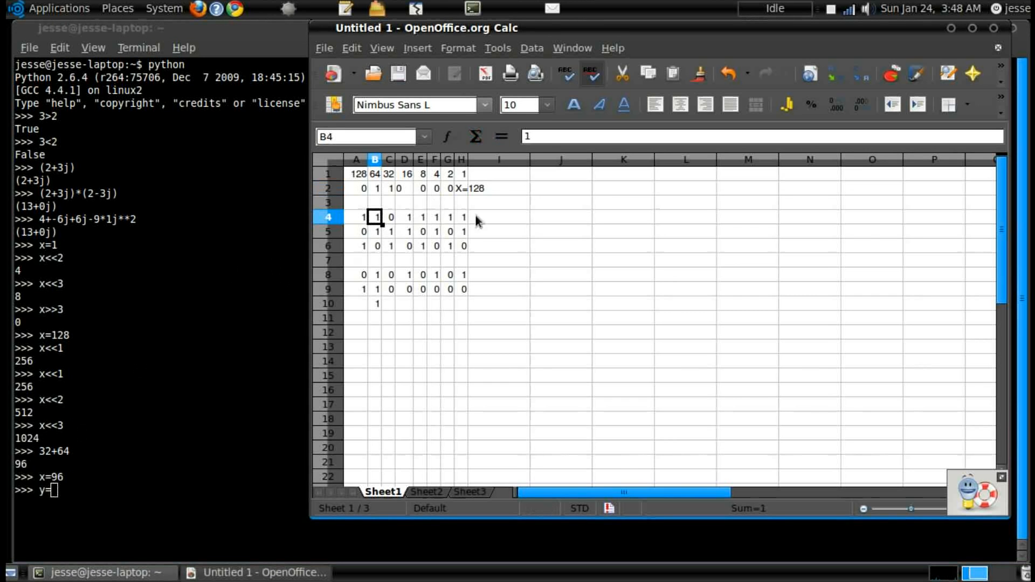
mouse_move(111, 423)
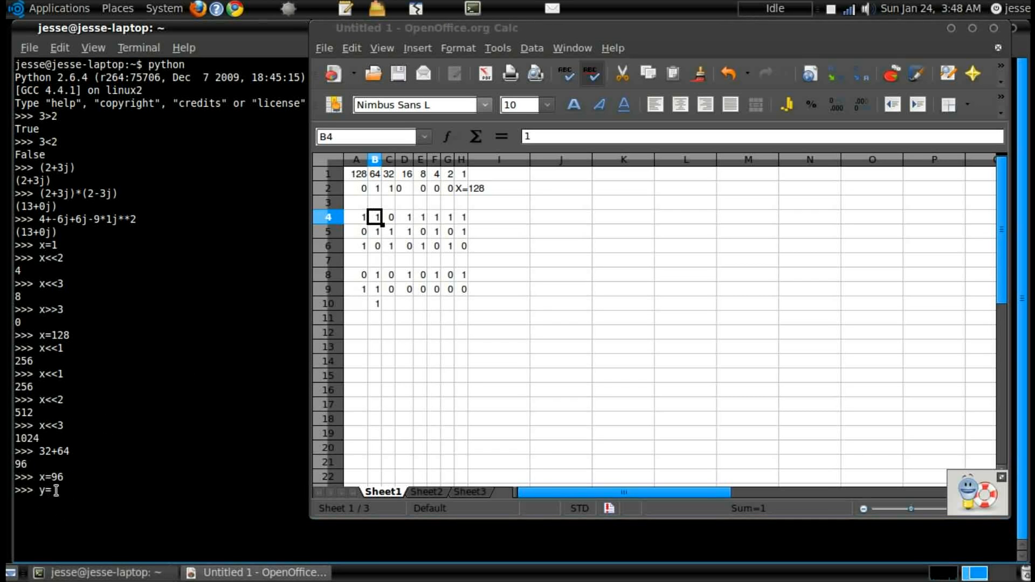
text(255-)
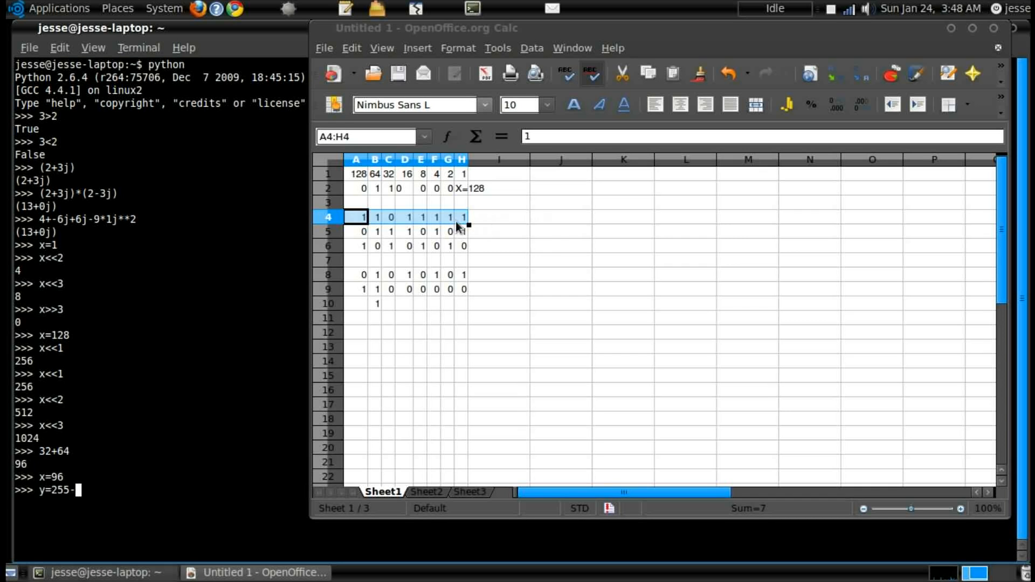
mouse_move(451, 238)
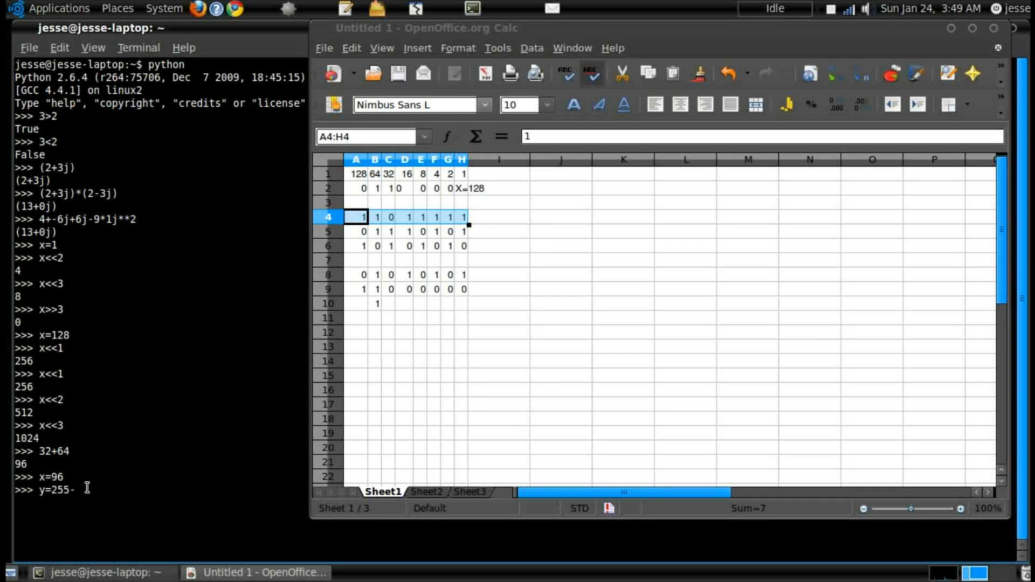
text(32)
text(y)
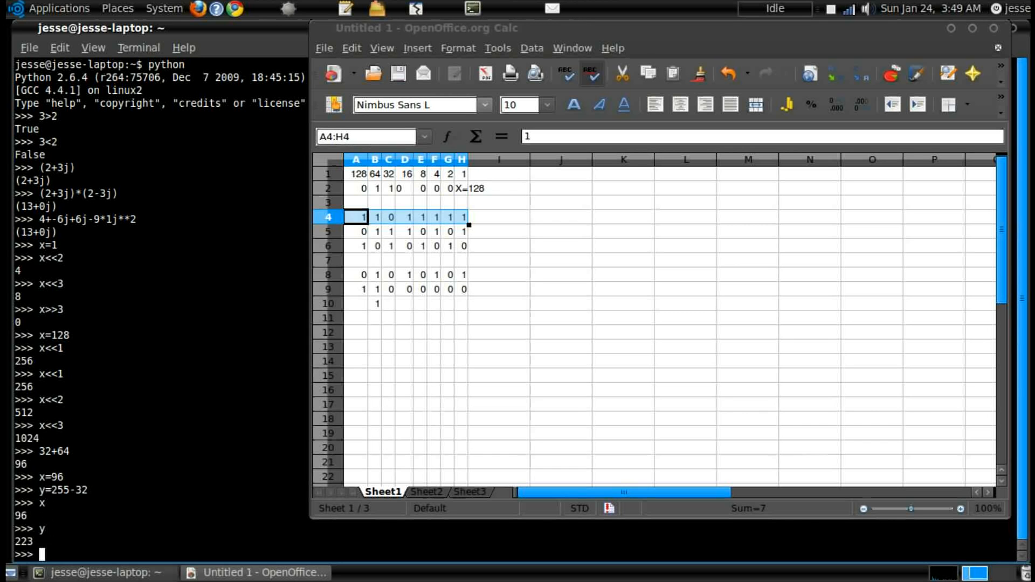
mouse_move(245, 51)
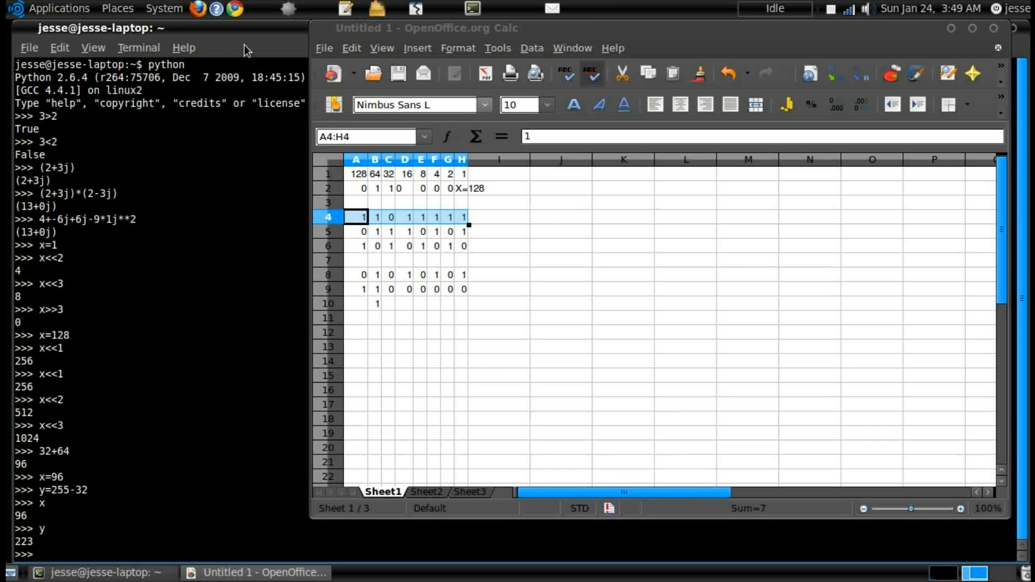
mouse_move(172, 486)
text(x)
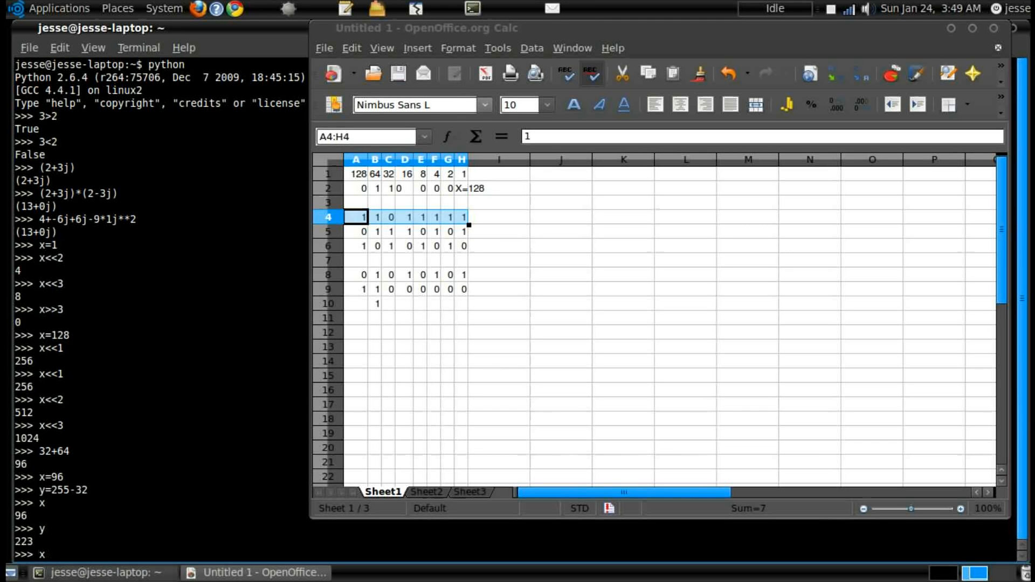
Step: Evaluate the bitwise AND x & y, returning 64
text(&)
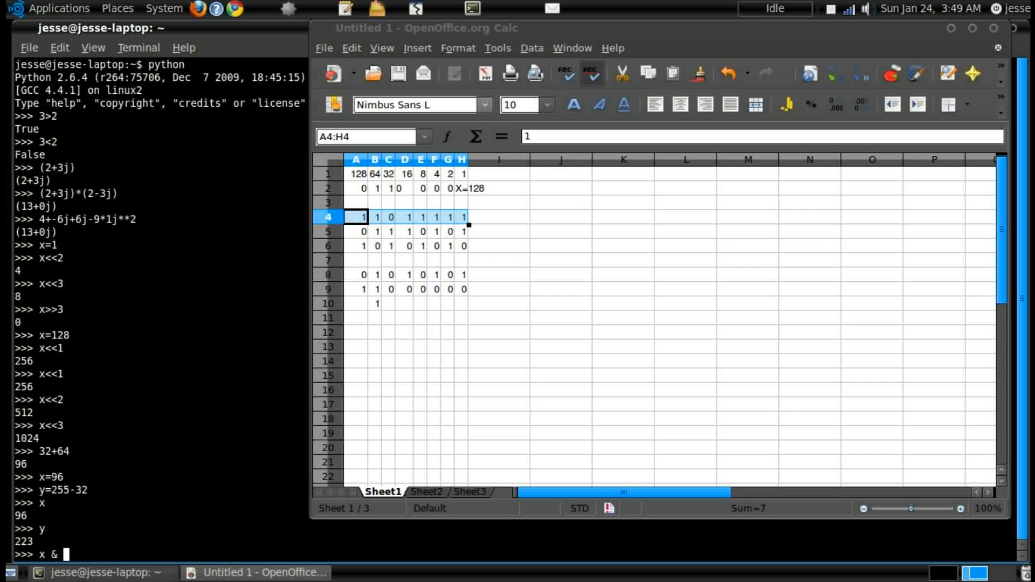
key(Return)
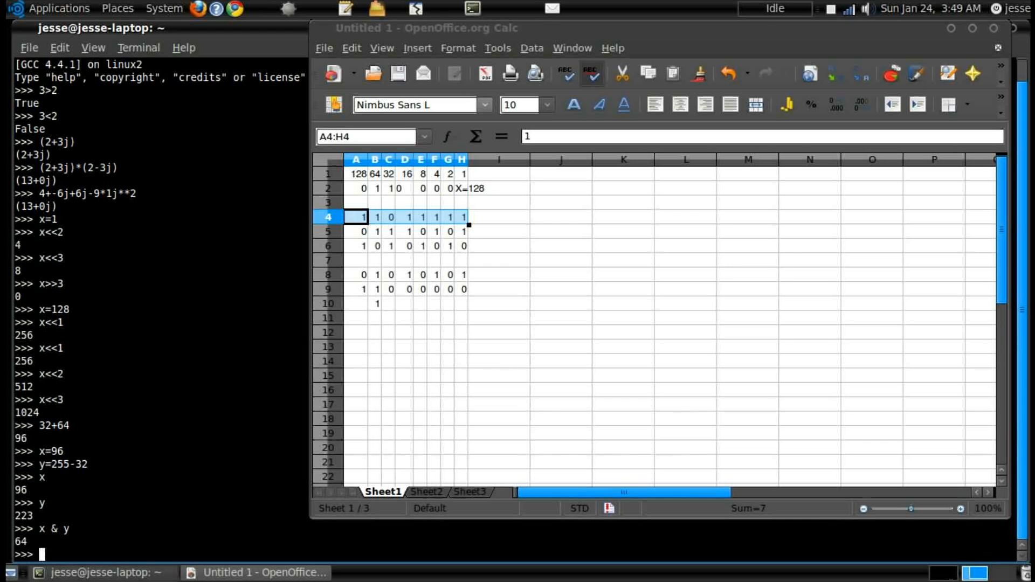
mouse_move(524, 259)
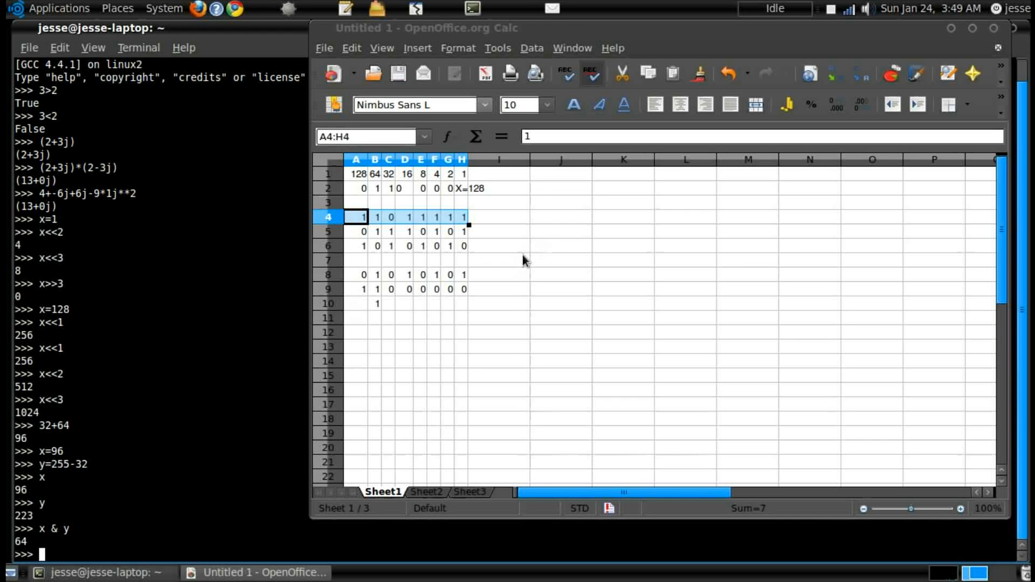
mouse_move(240, 460)
text(x)
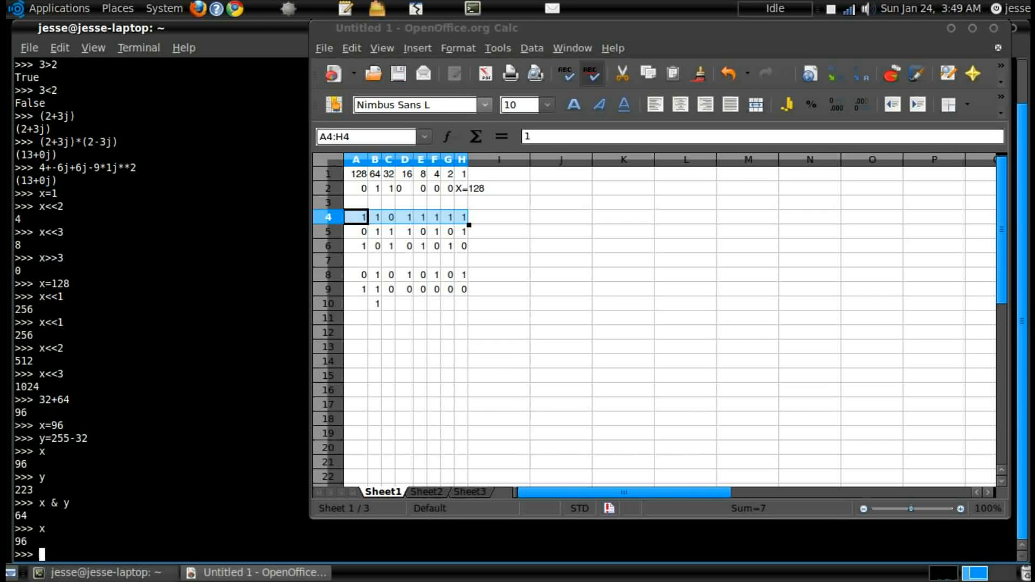
mouse_move(386, 205)
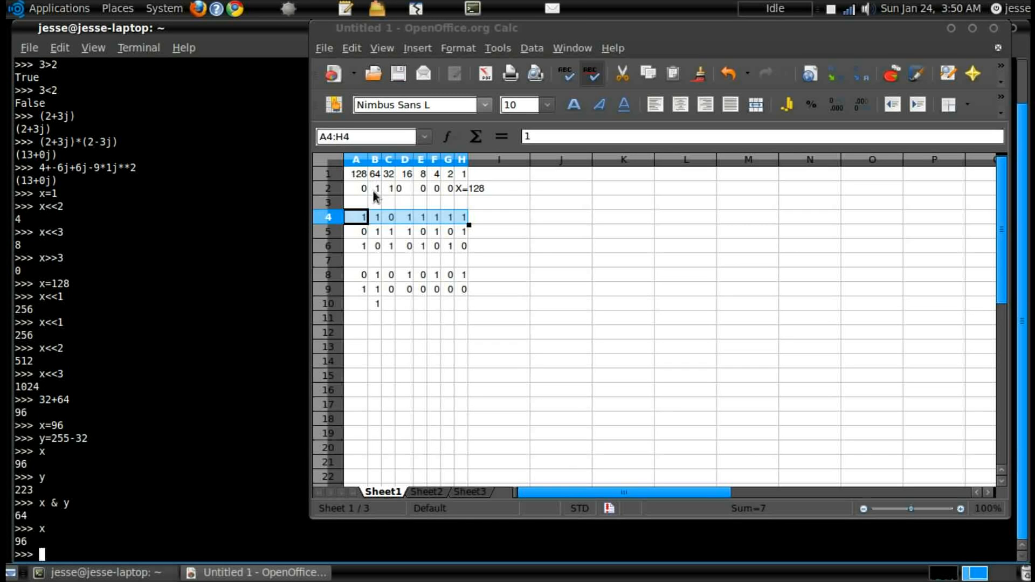
mouse_move(374, 228)
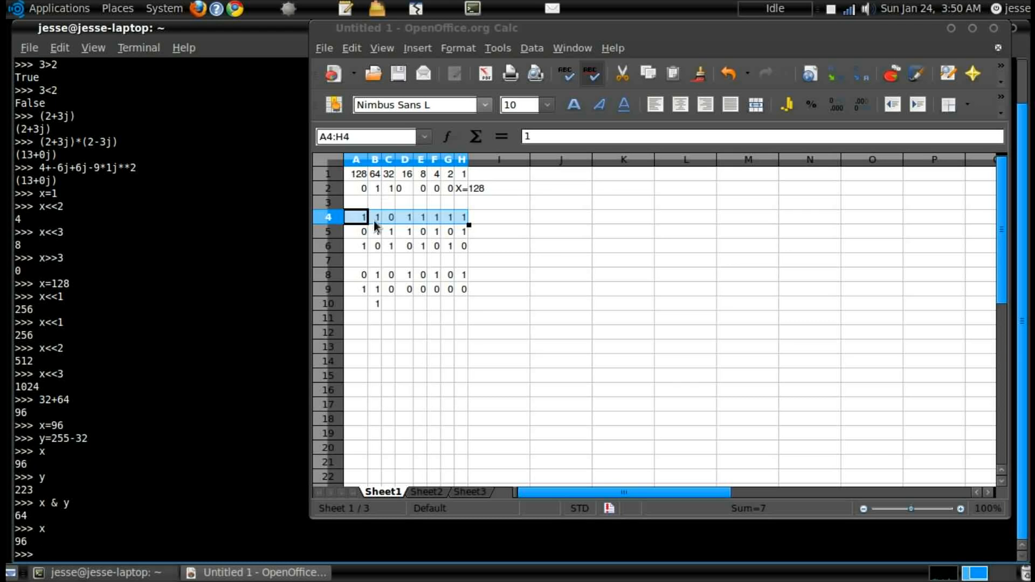
mouse_move(469, 215)
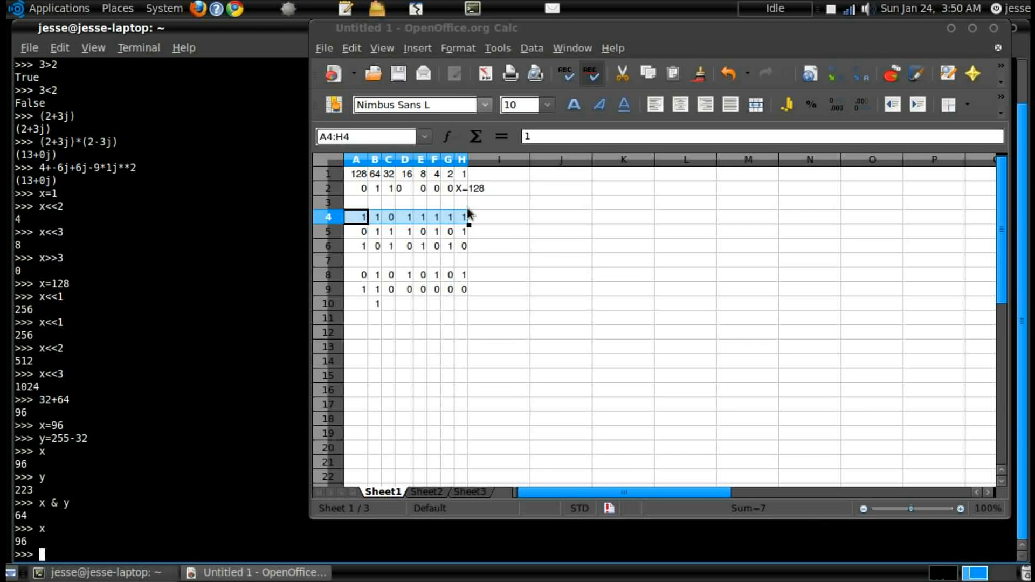
mouse_move(463, 201)
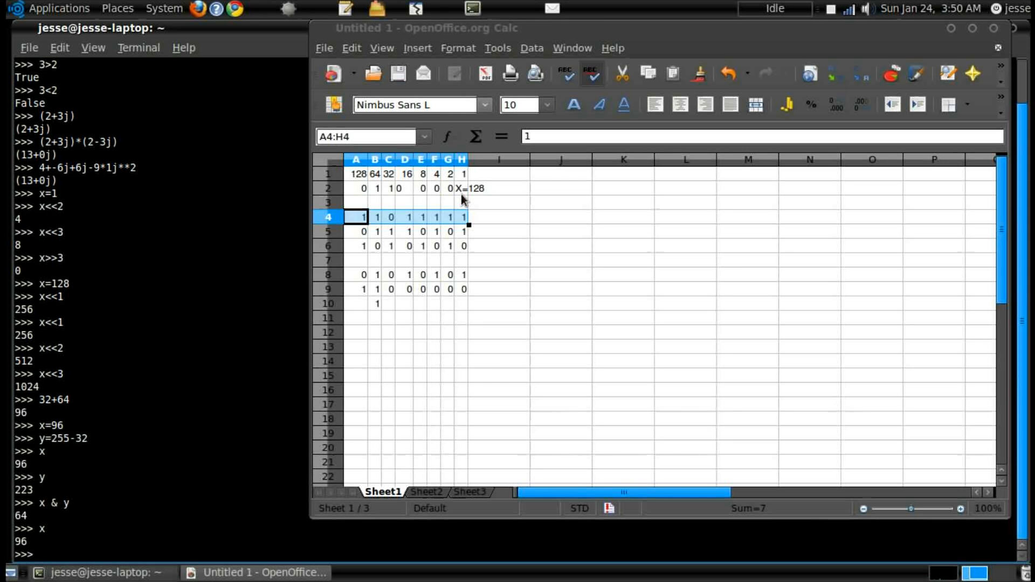
mouse_move(73, 558)
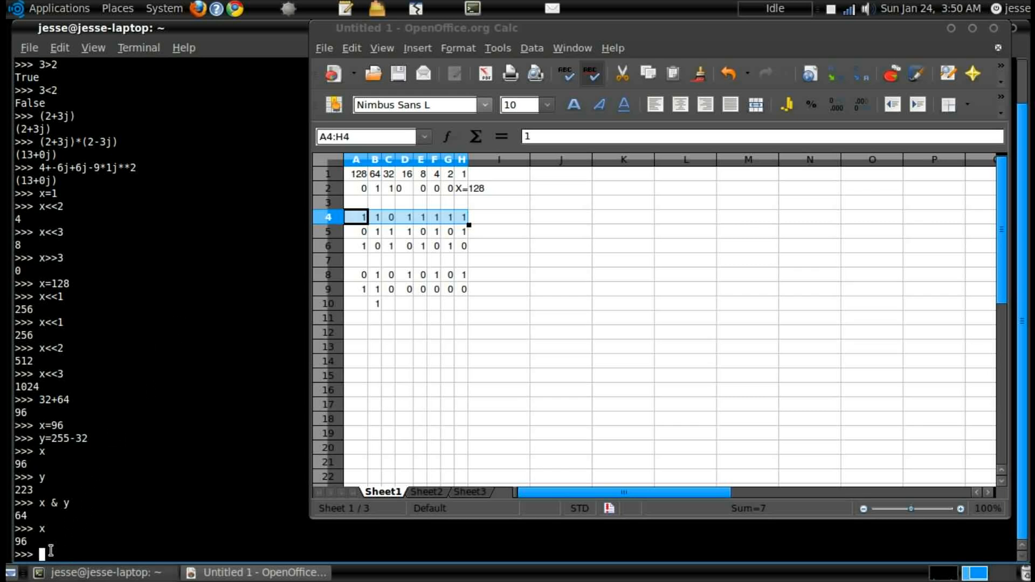
mouse_move(214, 362)
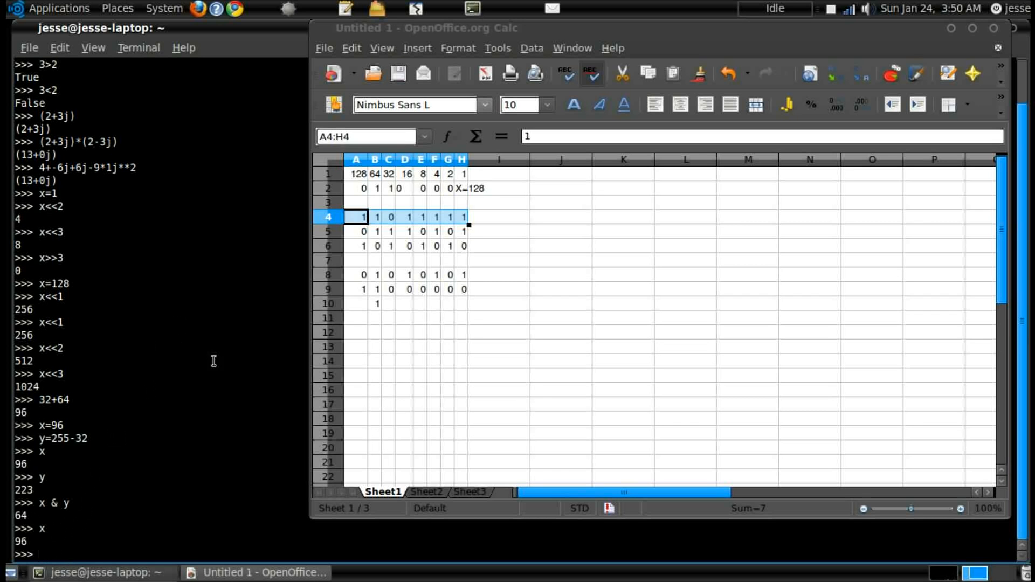
mouse_move(378, 222)
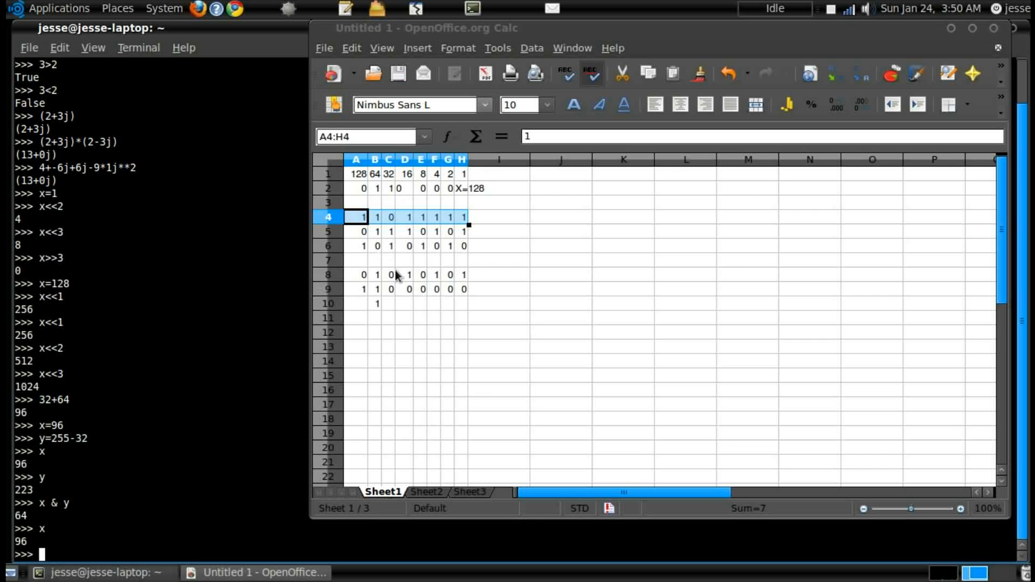
mouse_move(393, 314)
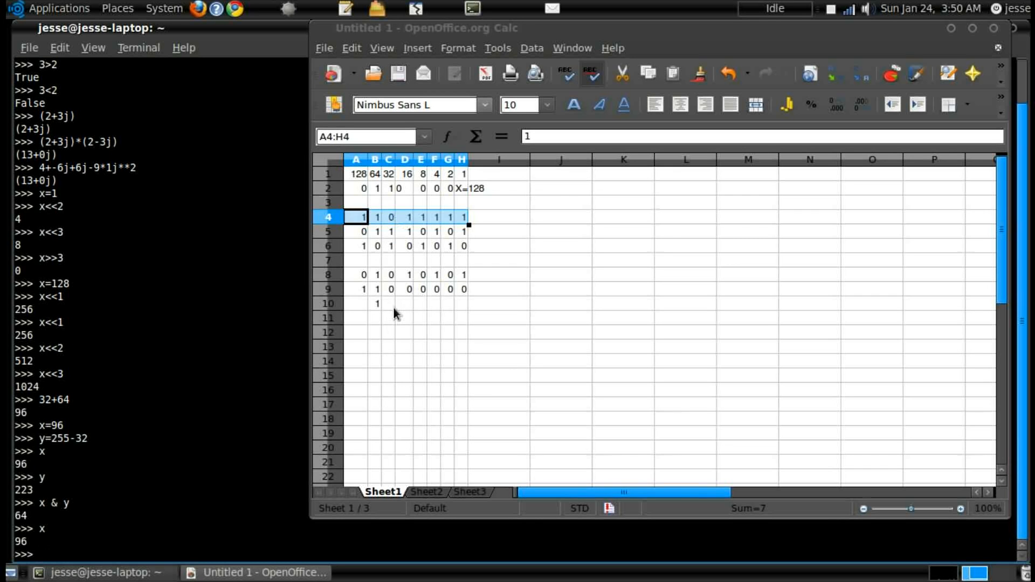
mouse_move(481, 221)
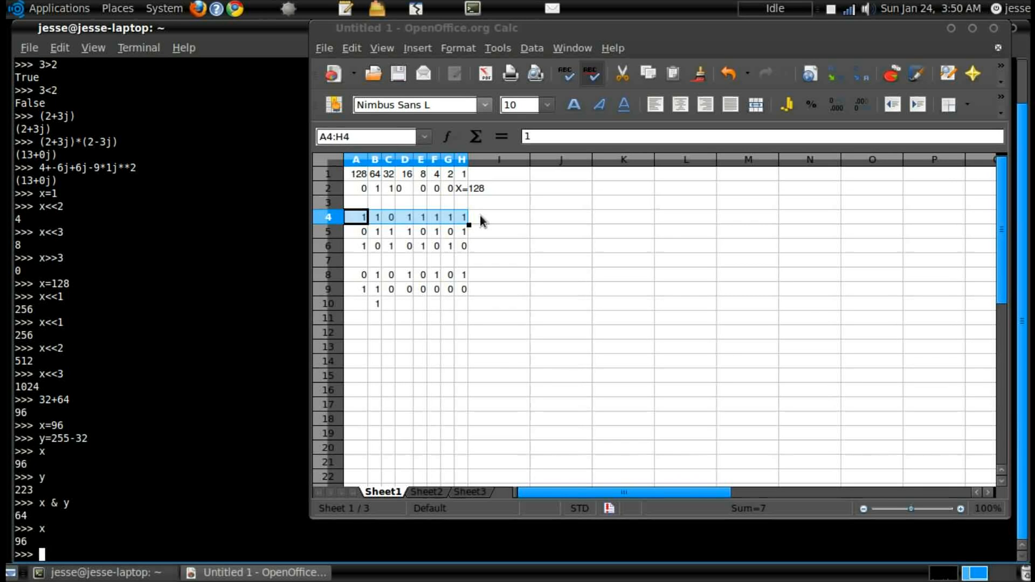
mouse_move(534, 255)
text(x | y)
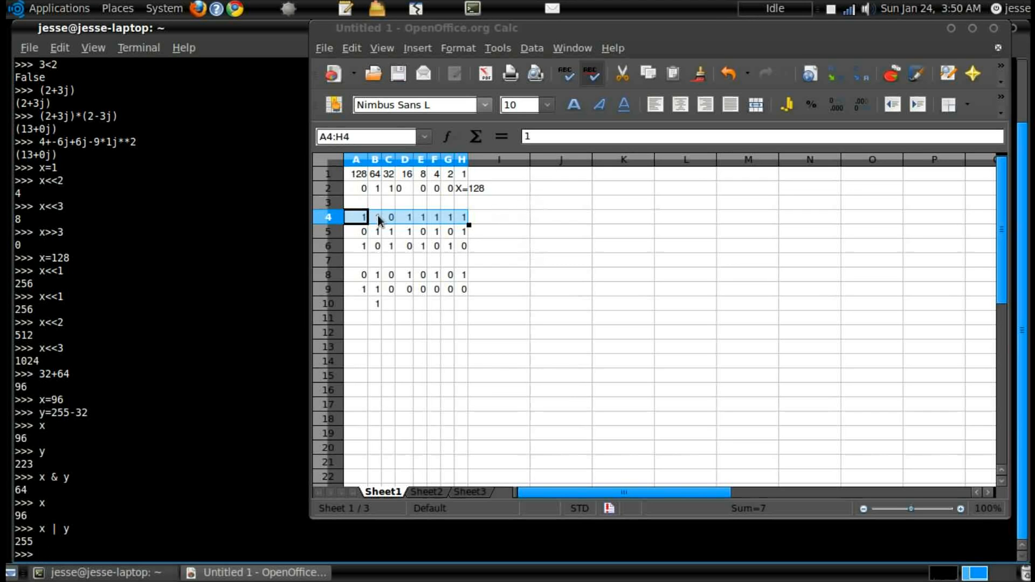
mouse_move(386, 193)
text(x ^ y)
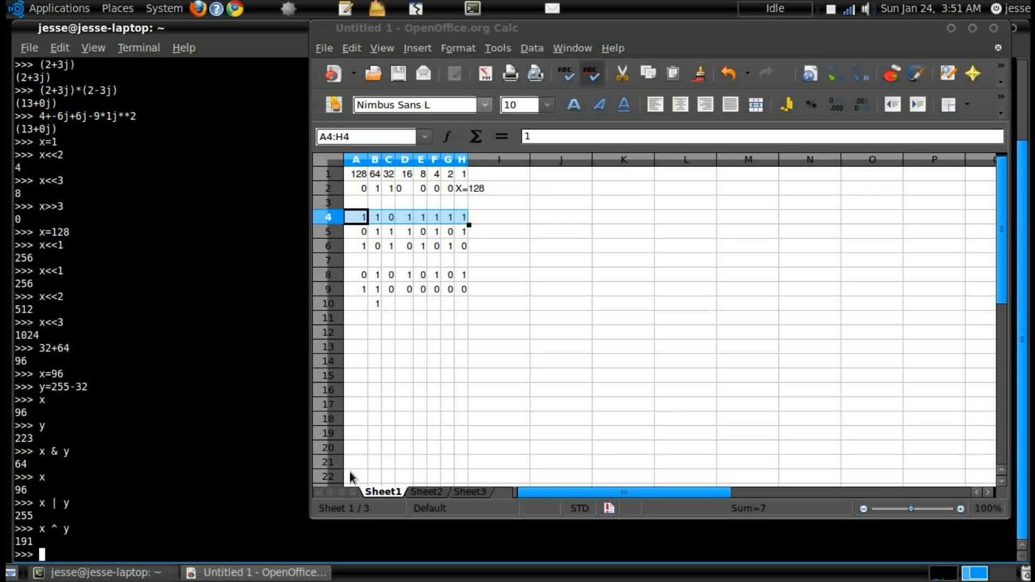
mouse_move(373, 208)
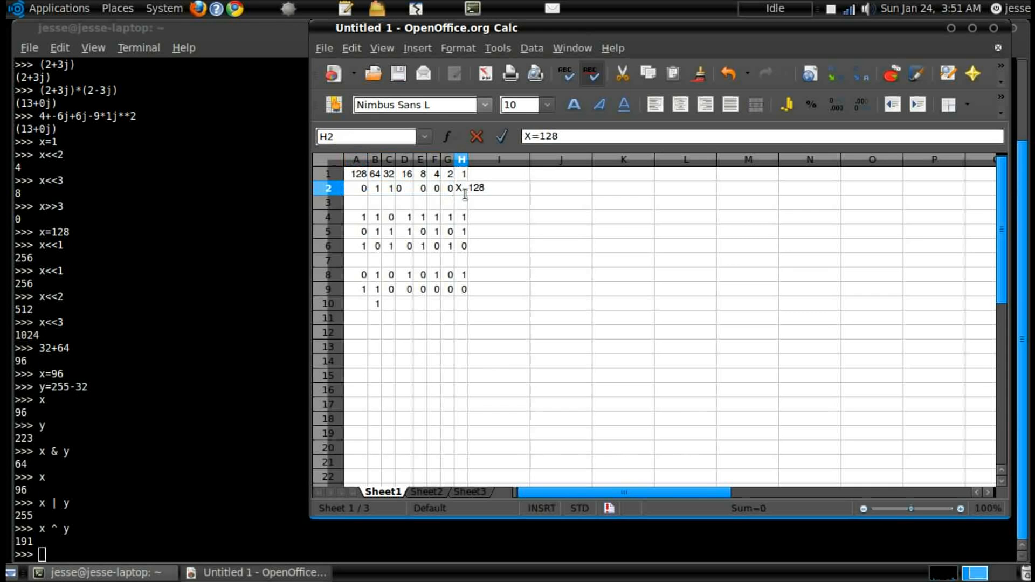
Step: Replace the X=128 label in H2 with 0, then select cells C2 and D4 of the bit table
click(501, 137)
text(0)
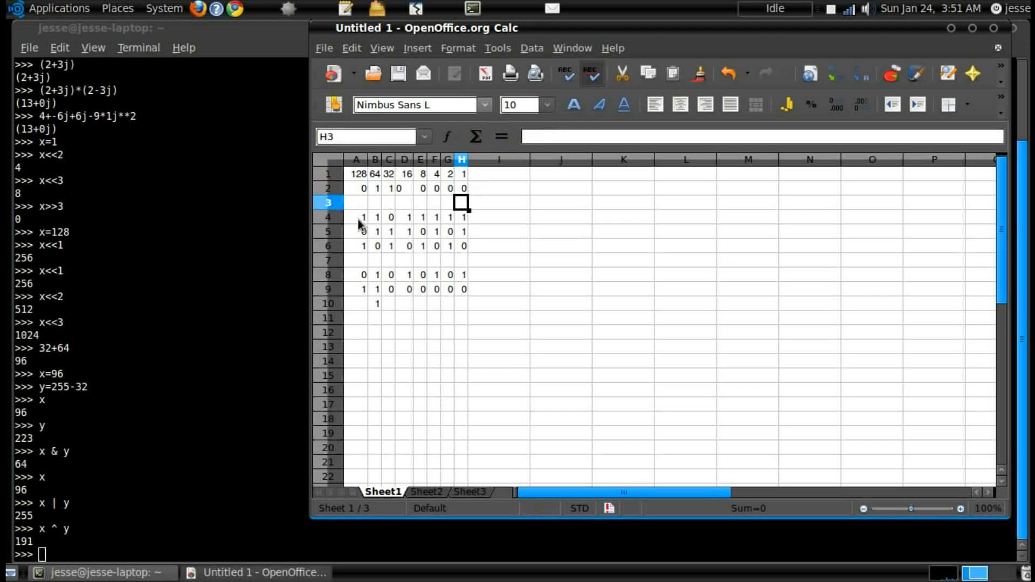
click(460, 189)
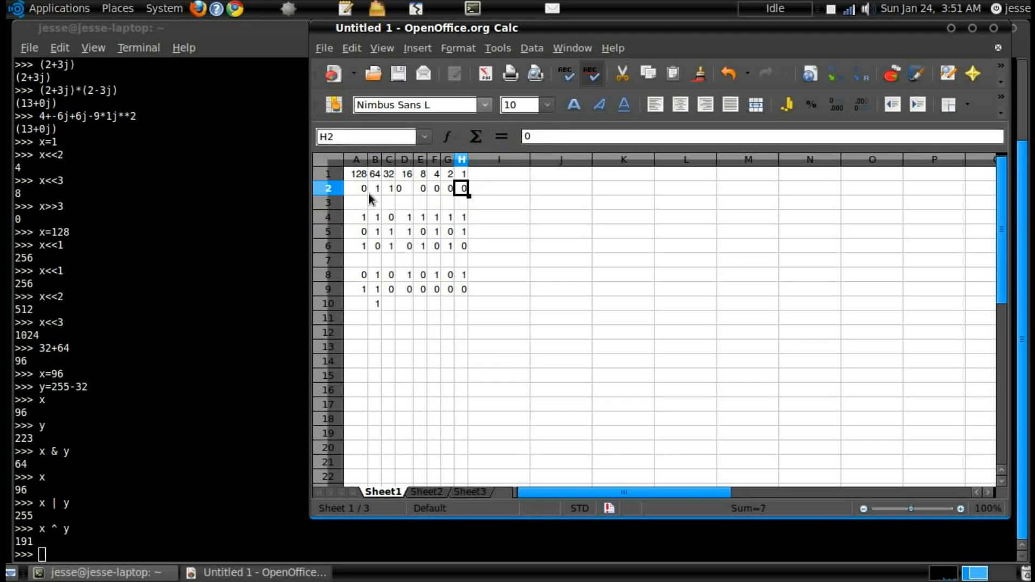
click(390, 188)
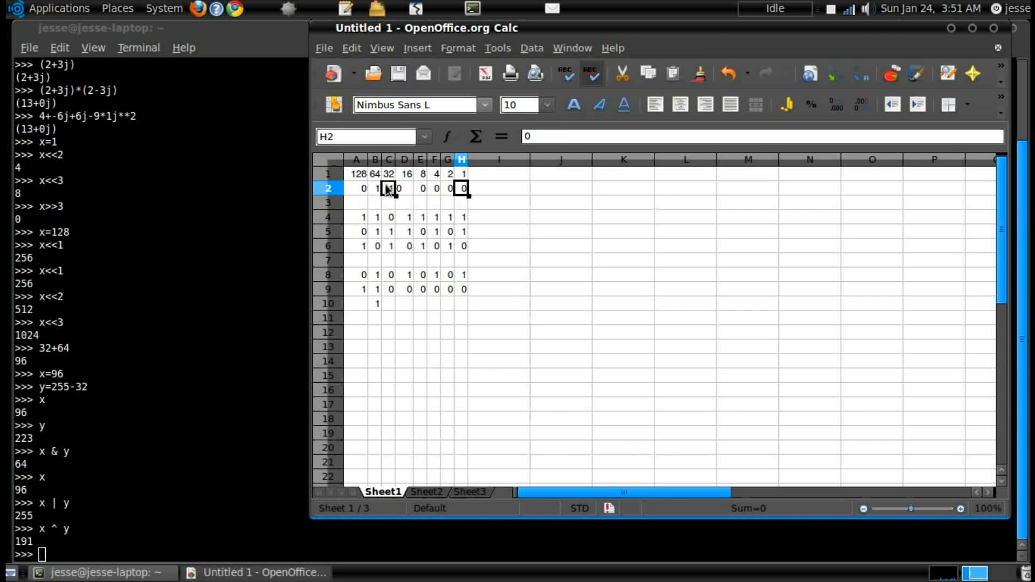
click(403, 217)
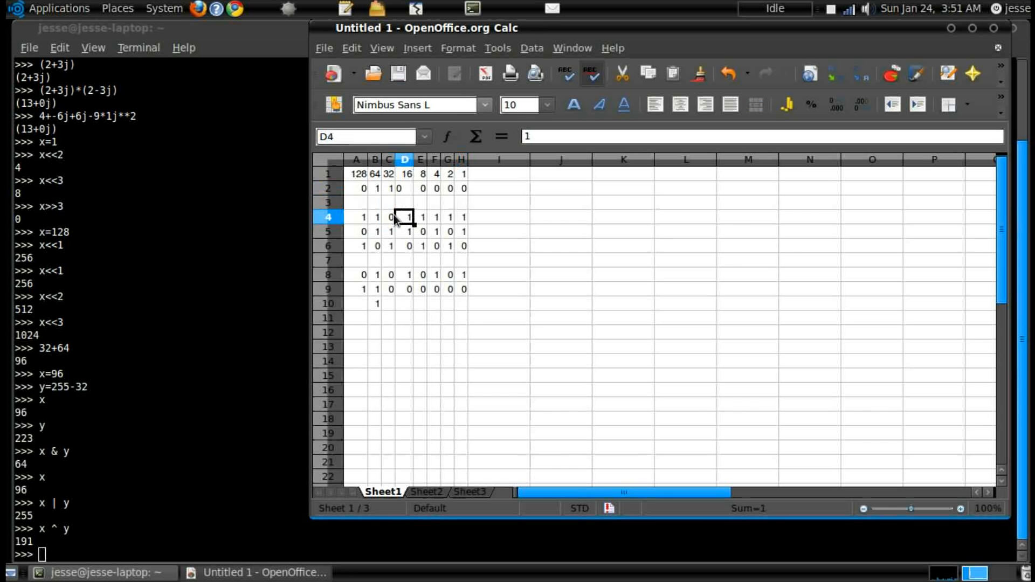
mouse_move(397, 188)
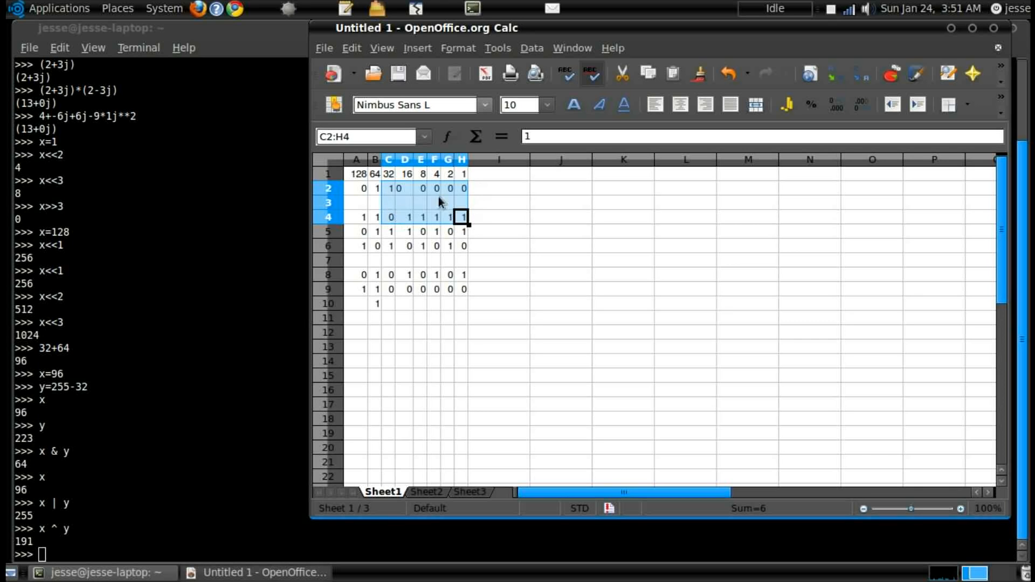
mouse_move(385, 193)
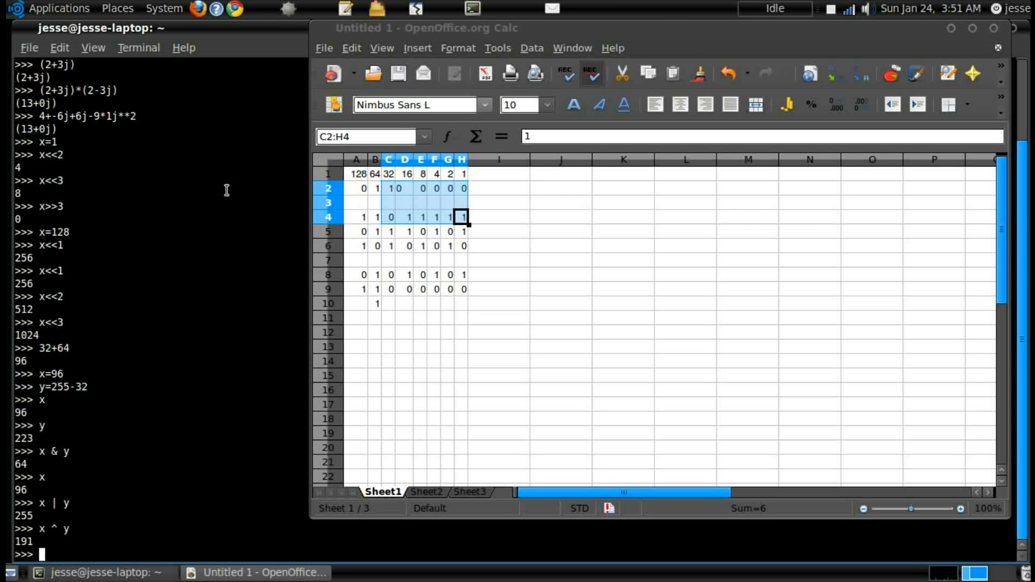
mouse_move(166, 261)
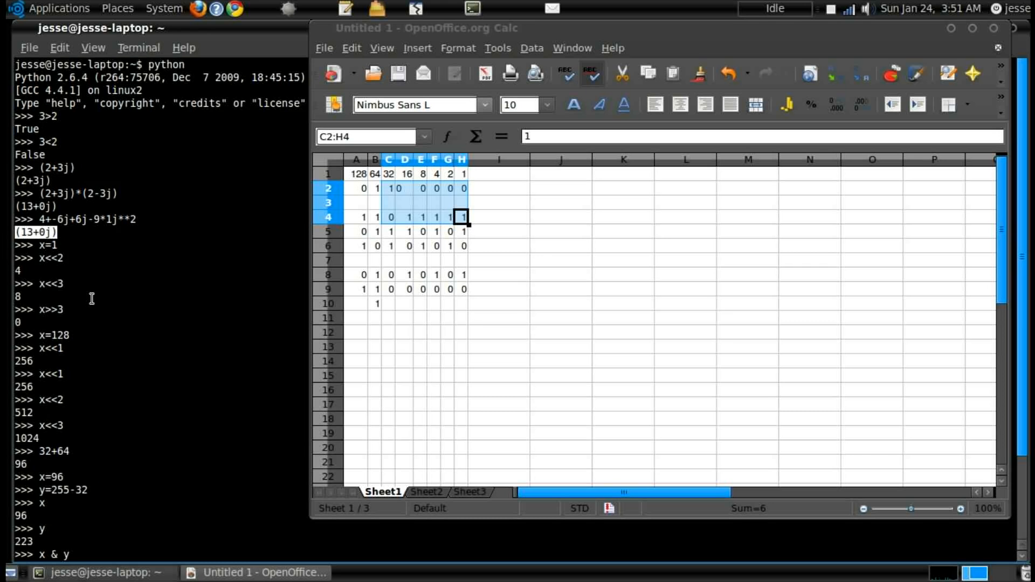
Step: Paste x=(13+3j), then evaluate x.real = 13.0, x.complex (AttributeError) and x.imag = 3.0
click(60, 48)
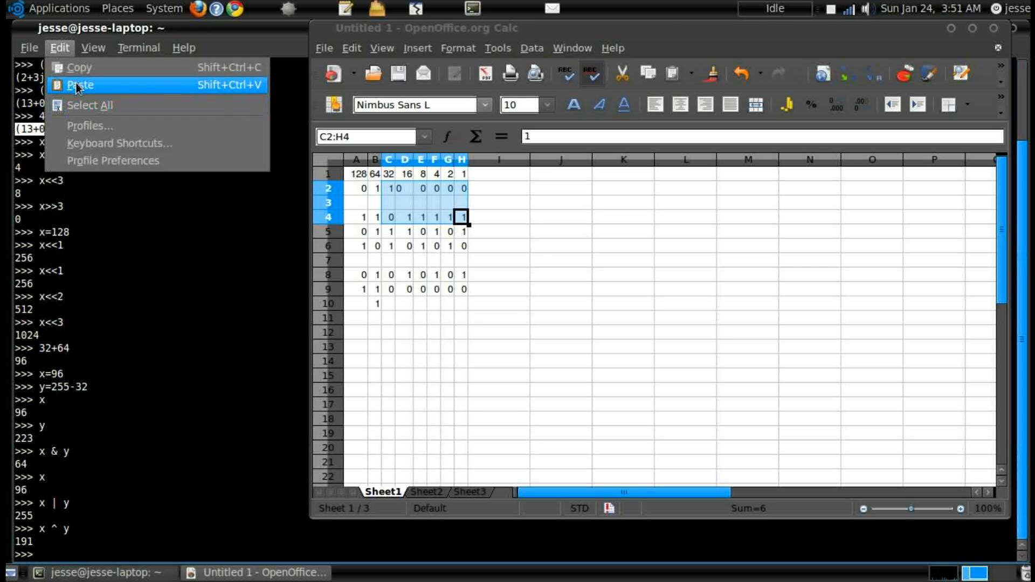
click(80, 84)
text(x=(13+3j)
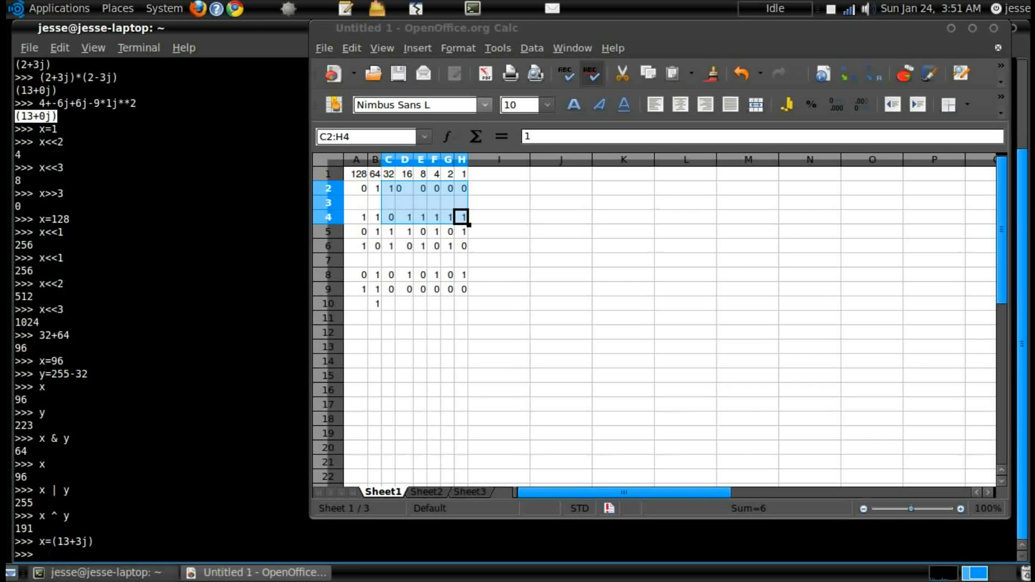
text(x.real)
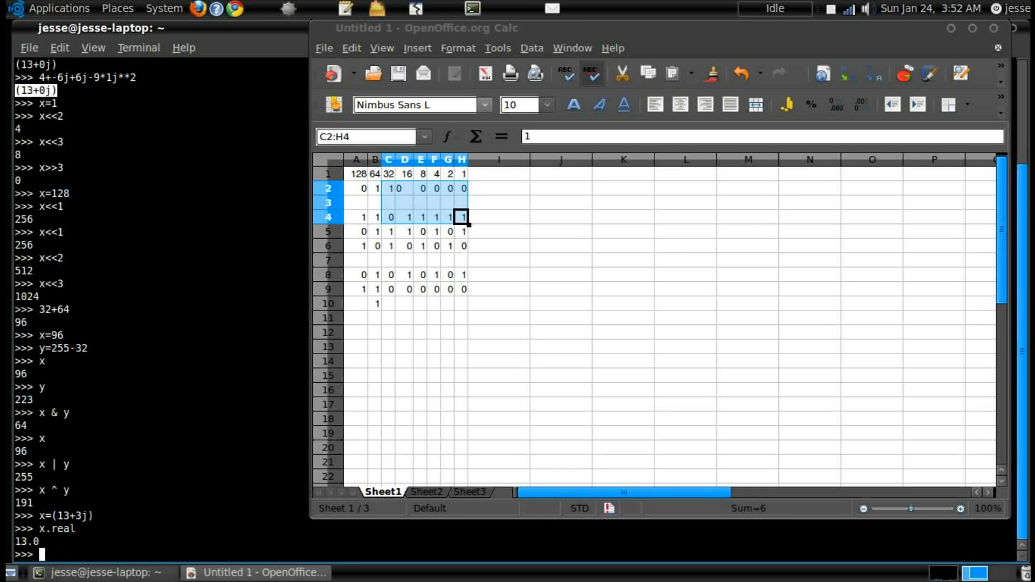
text(x.comple)
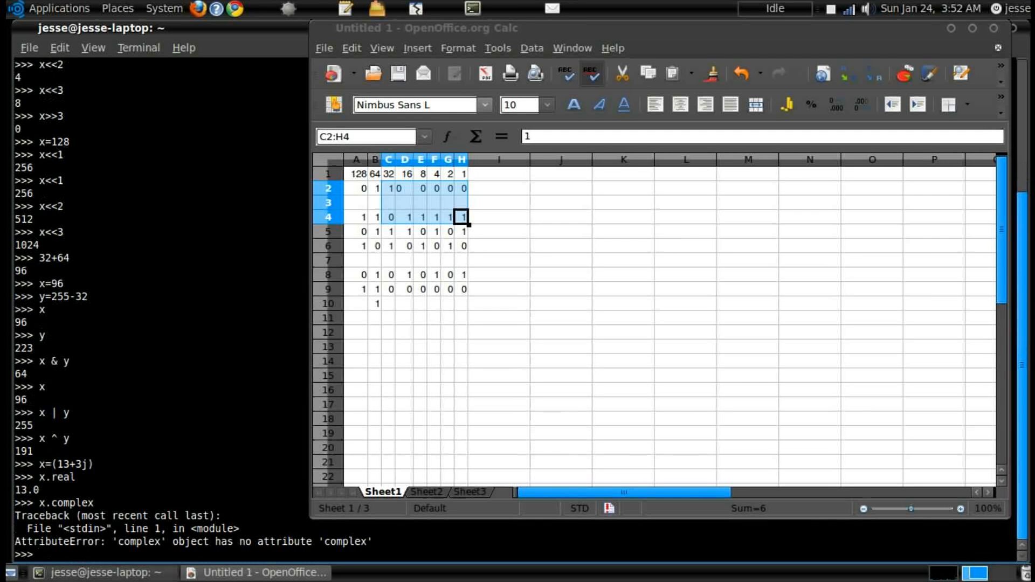
text(x.imag)
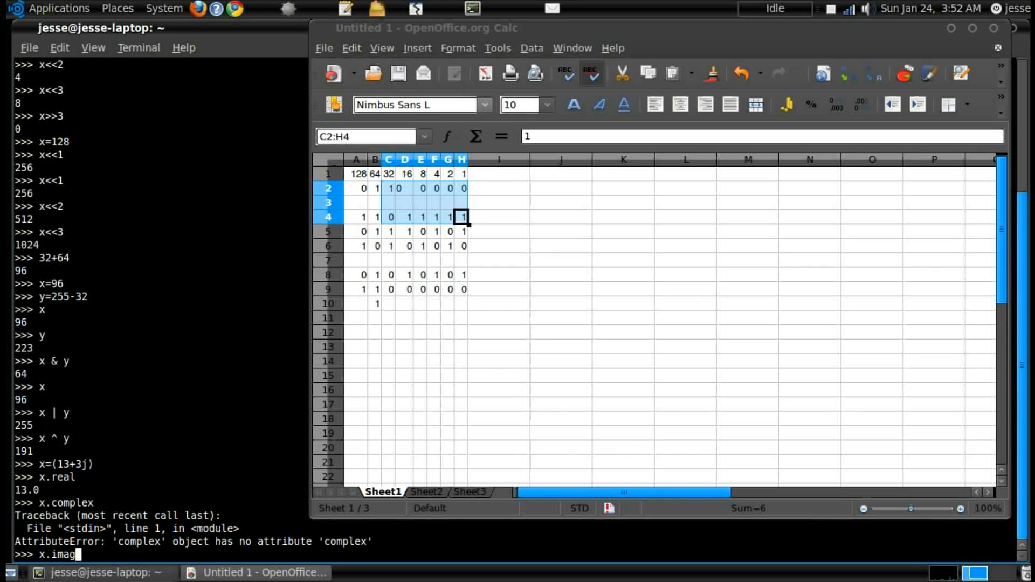
key(Return)
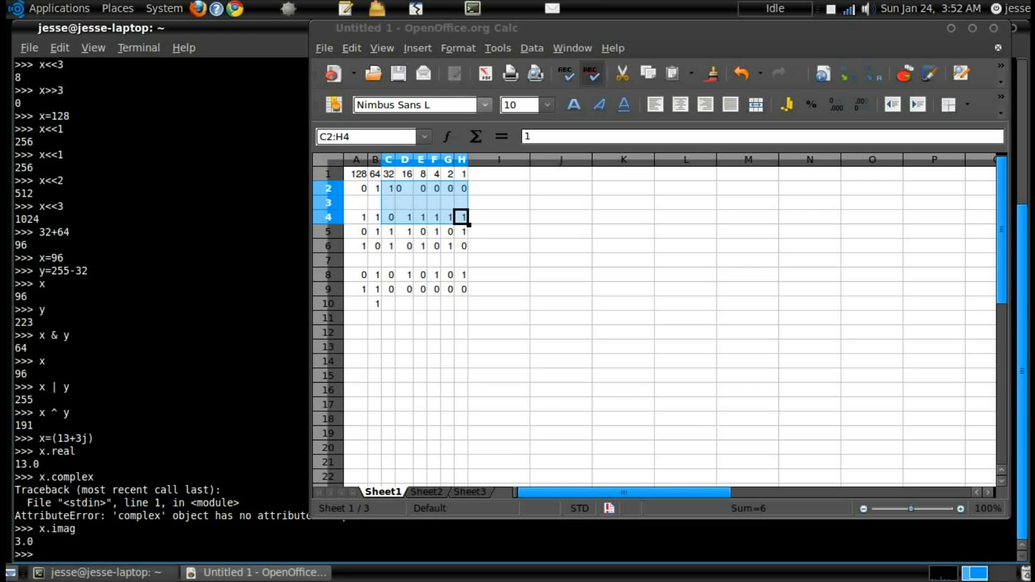
mouse_move(989, 22)
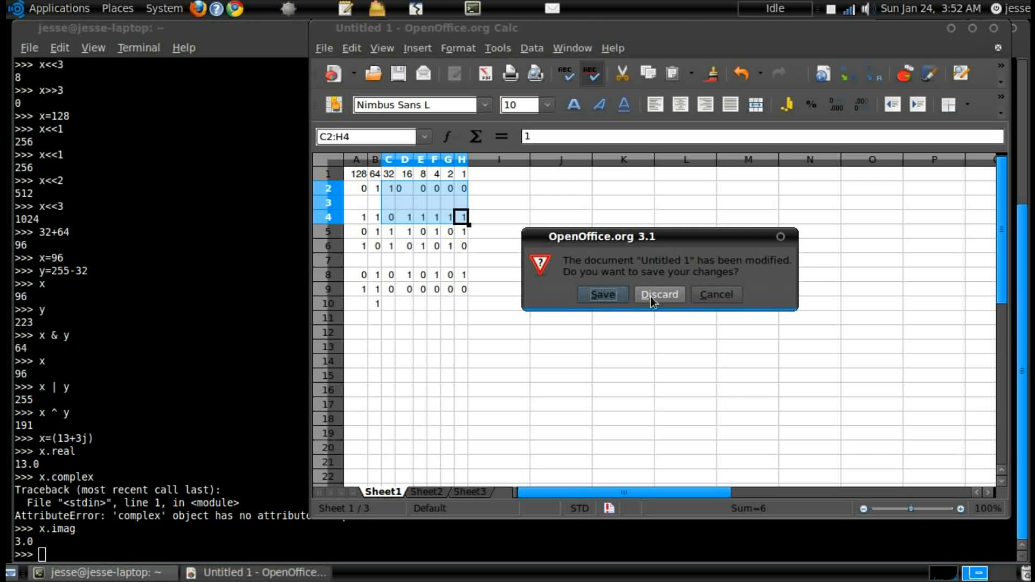
Step: Discard the unsaved spreadsheet and close the Python terminal, confirming the session ends
click(658, 294)
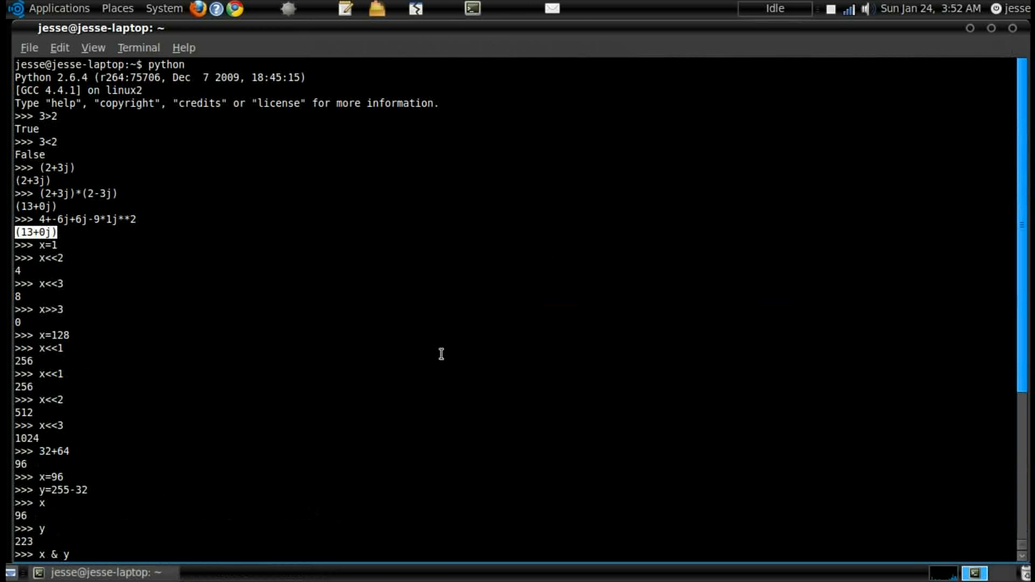
scroll(down, 3)
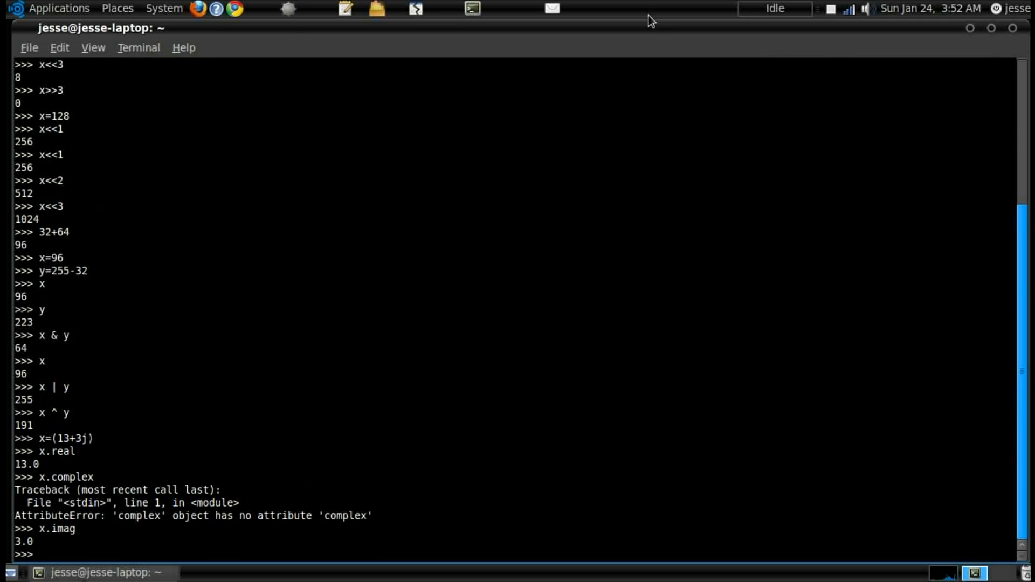
click(1027, 28)
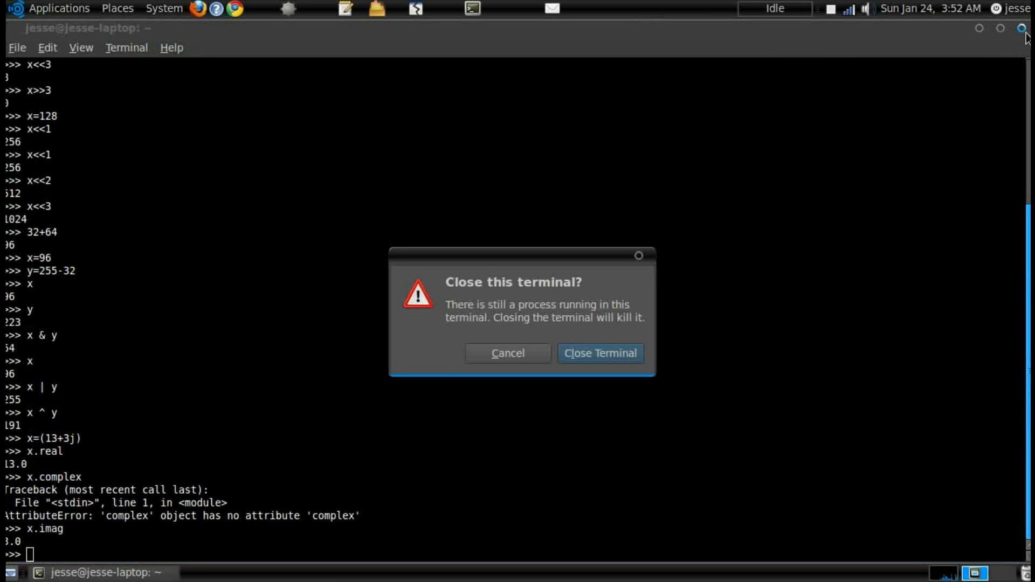
click(600, 354)
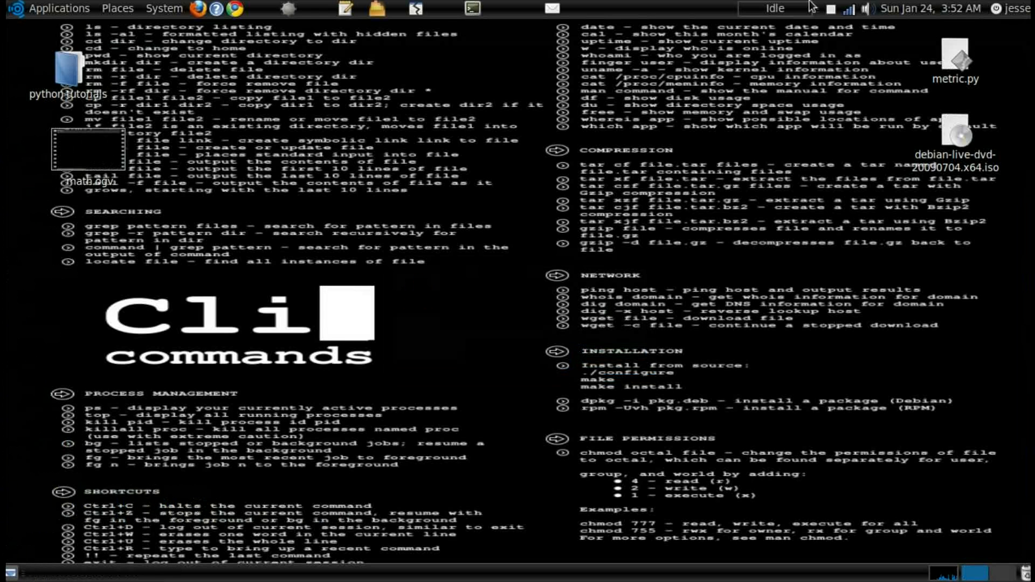
mouse_move(830, 20)
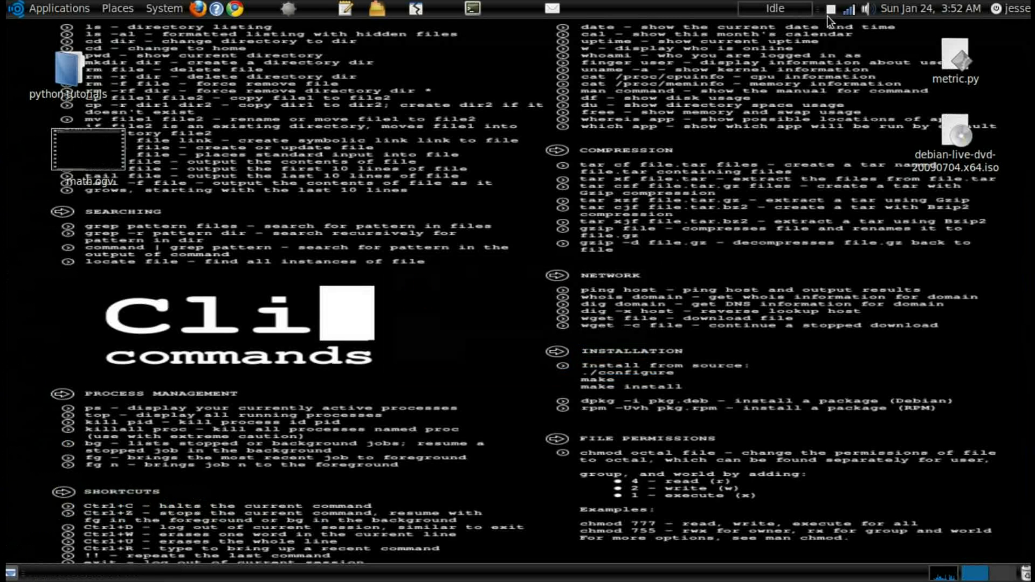